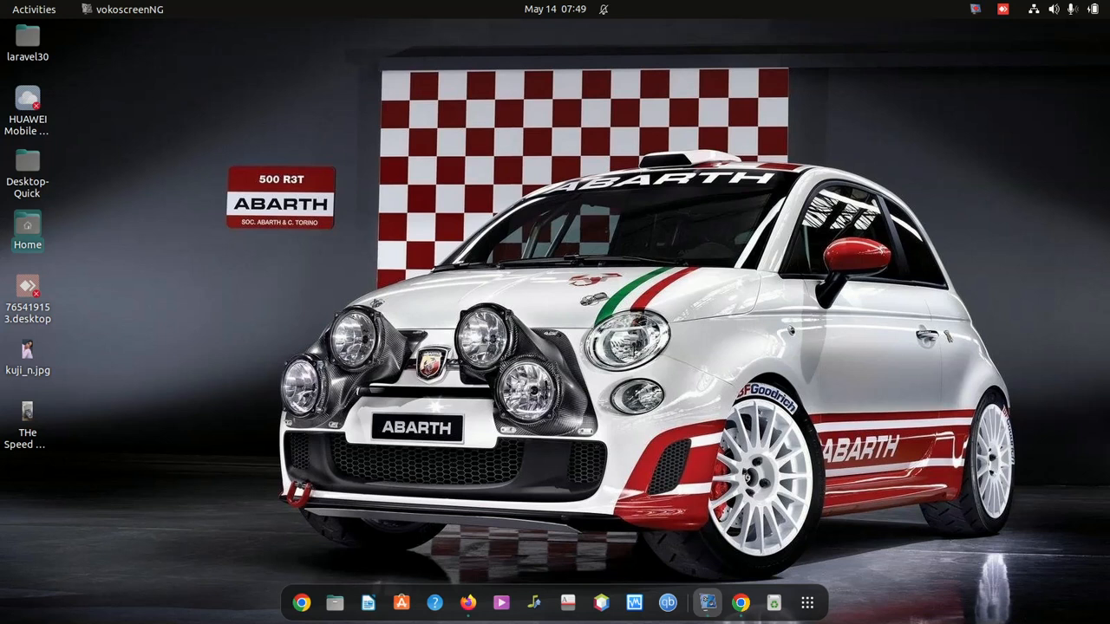
pyautogui.moveTo(276, 580)
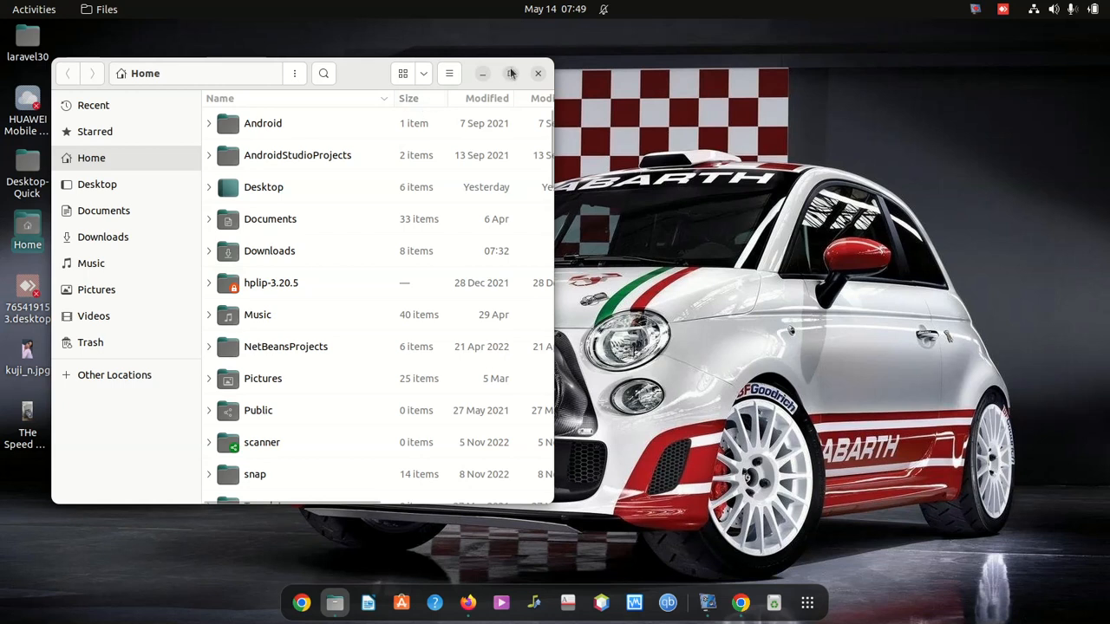
# Maximize Files and open the computer's root filesystem from Other Locations.
pyautogui.click(510, 73)
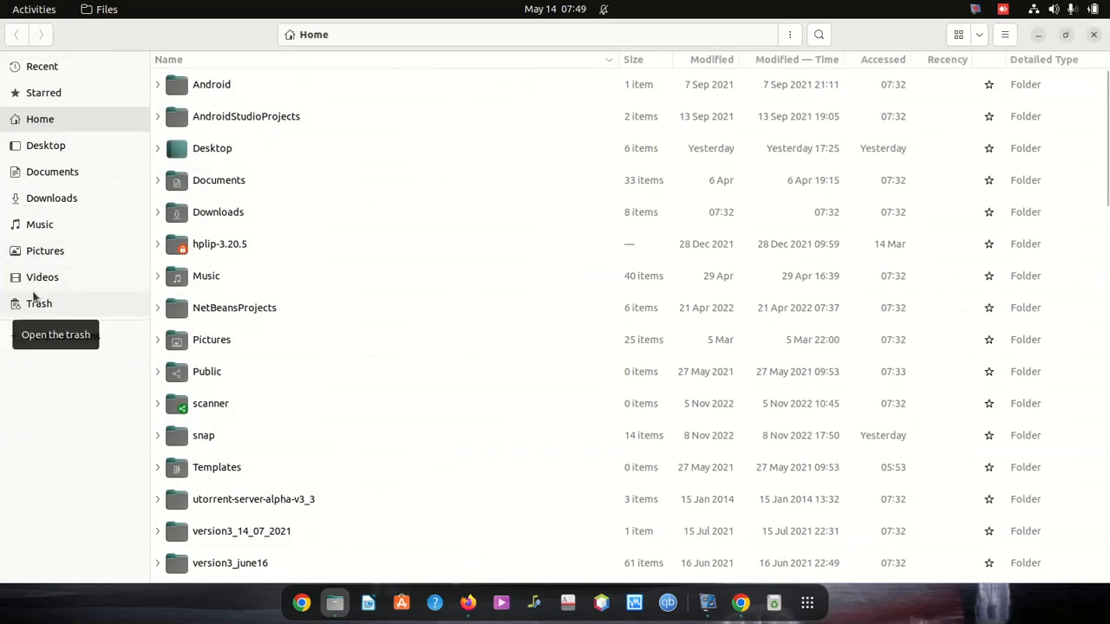
pyautogui.click(63, 336)
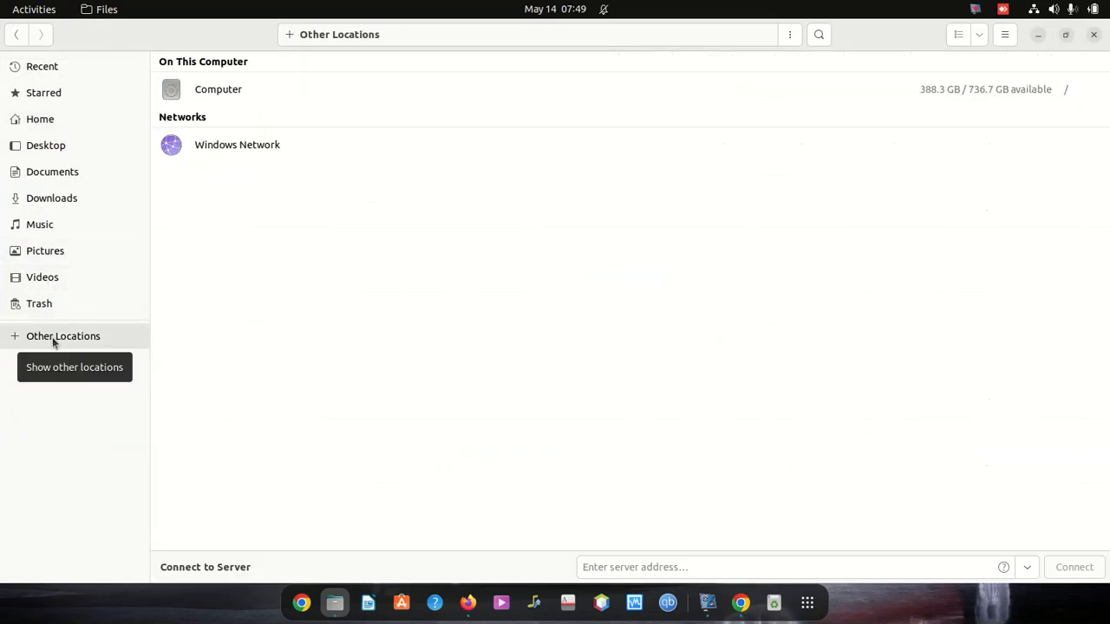
pyautogui.moveTo(203, 93)
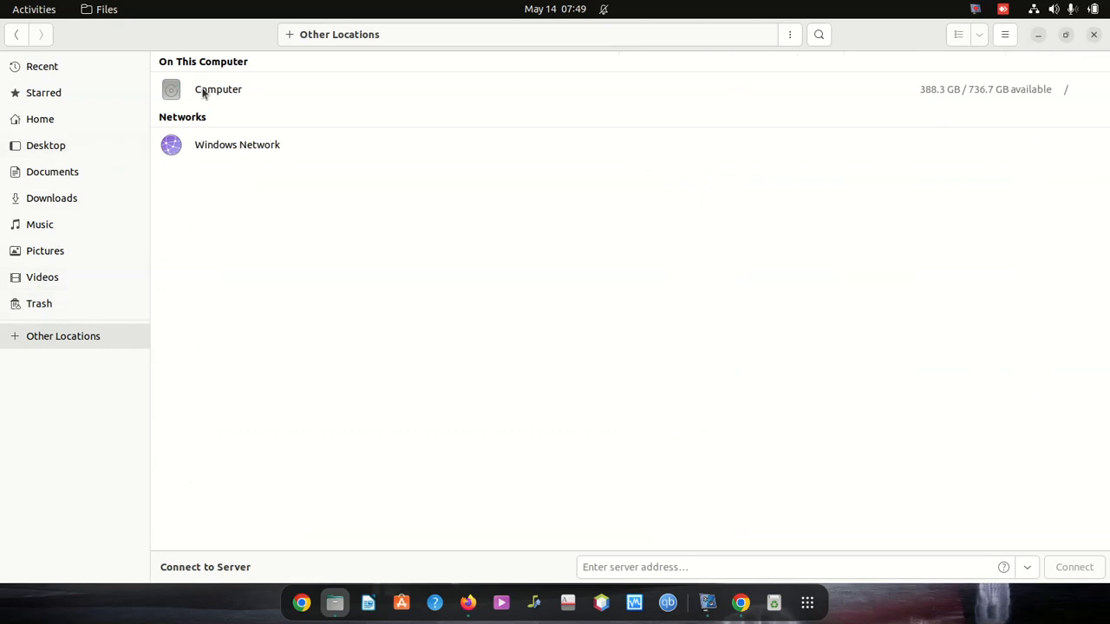
pyautogui.doubleClick(219, 88)
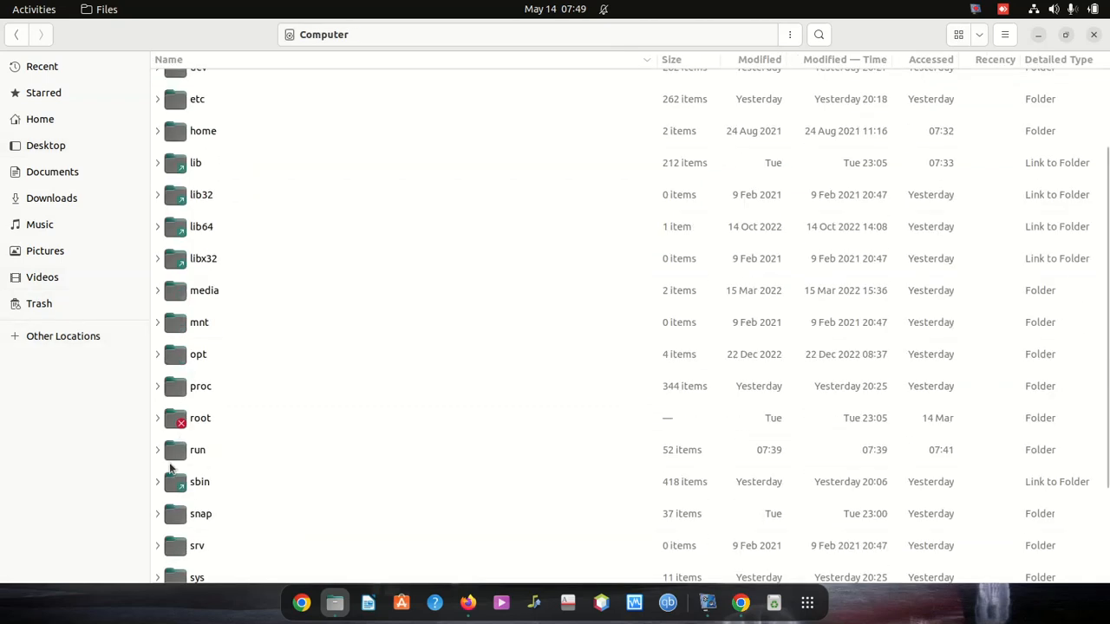
pyautogui.scroll(-3)
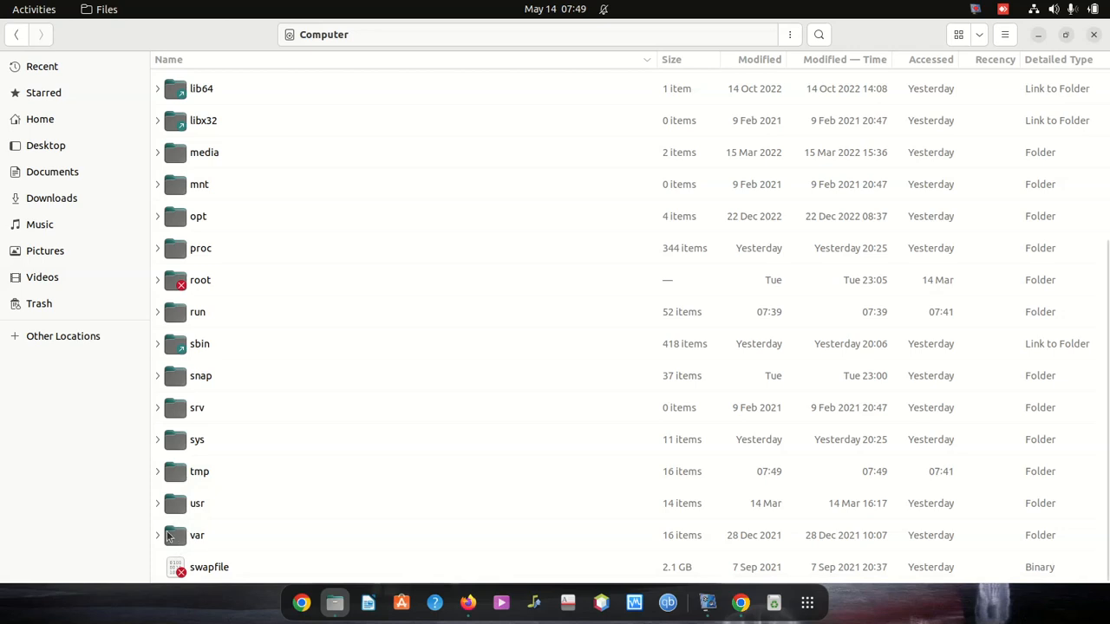
# Navigate through var, www and html into the laravel project folder.
pyautogui.doubleClick(196, 534)
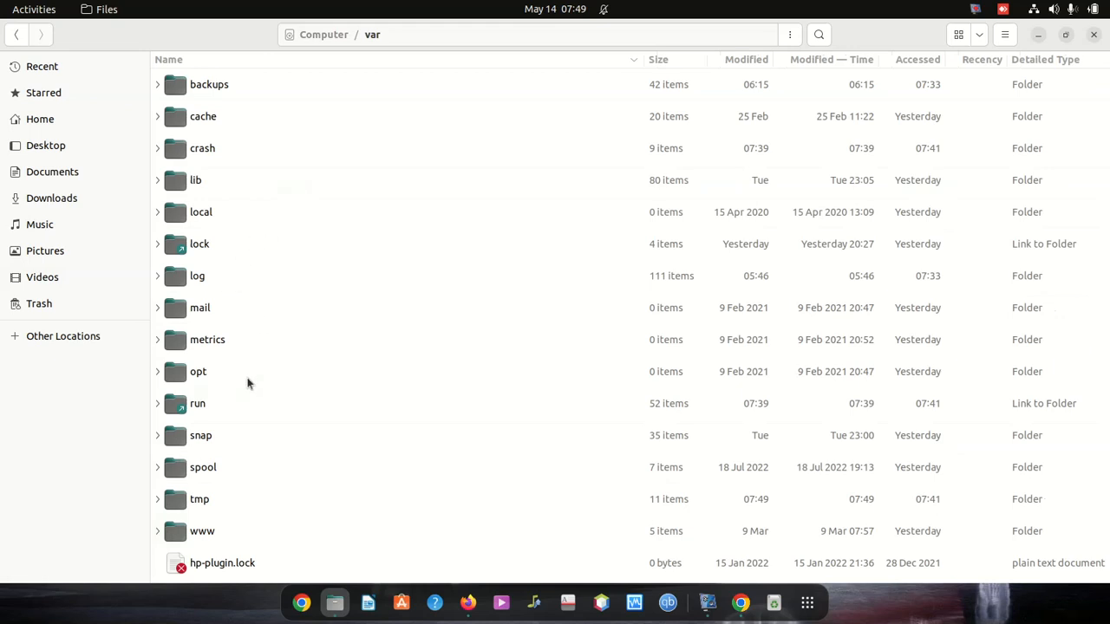
pyautogui.doubleClick(201, 530)
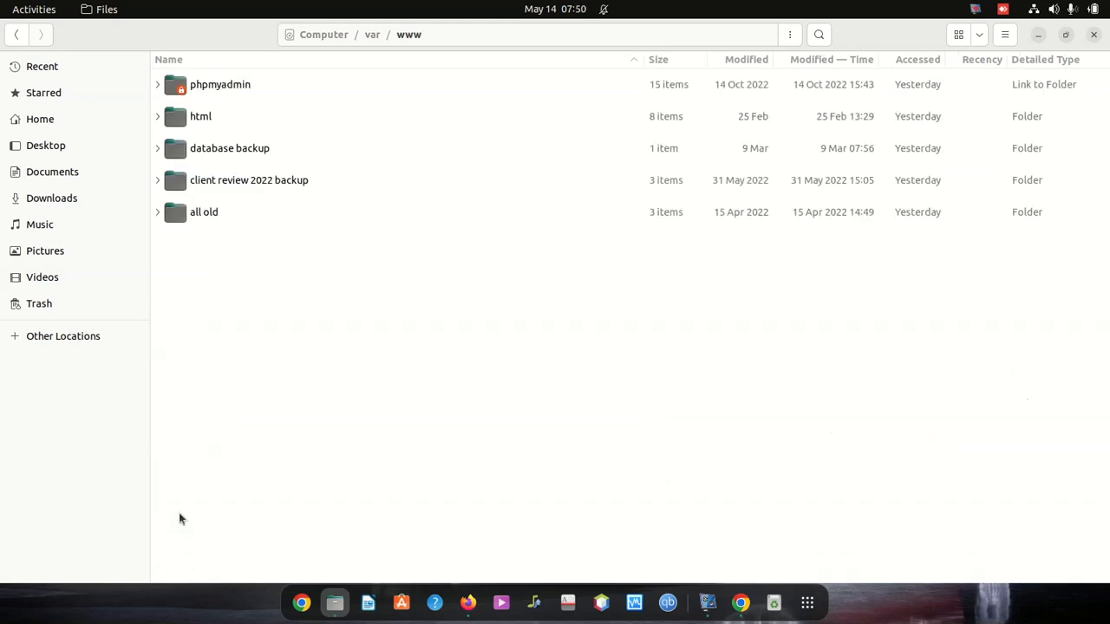
pyautogui.doubleClick(201, 115)
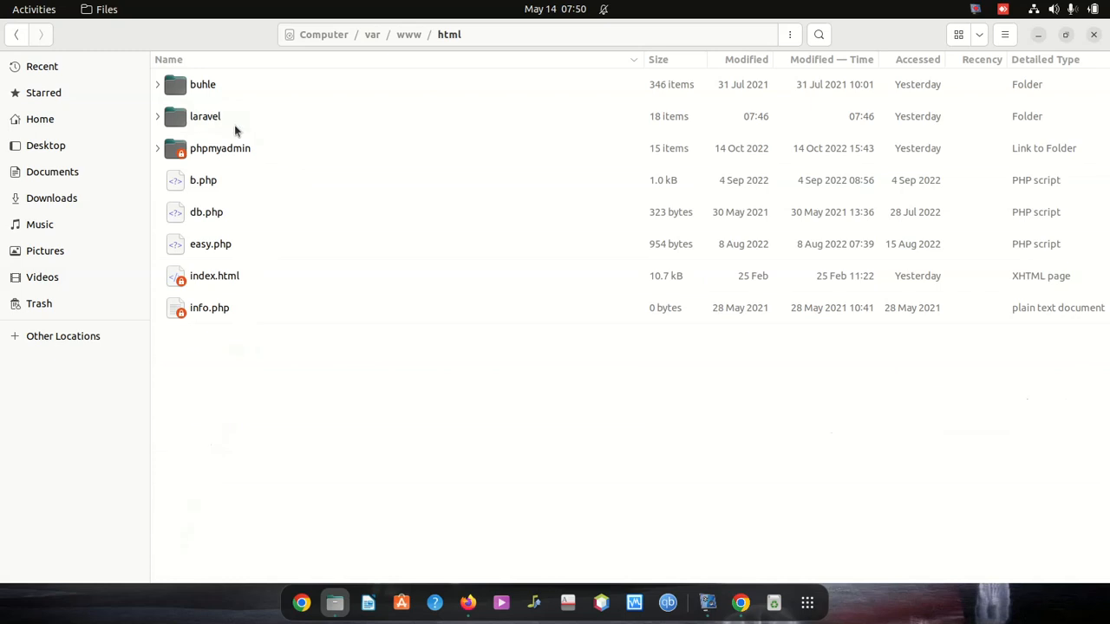
pyautogui.moveTo(227, 105)
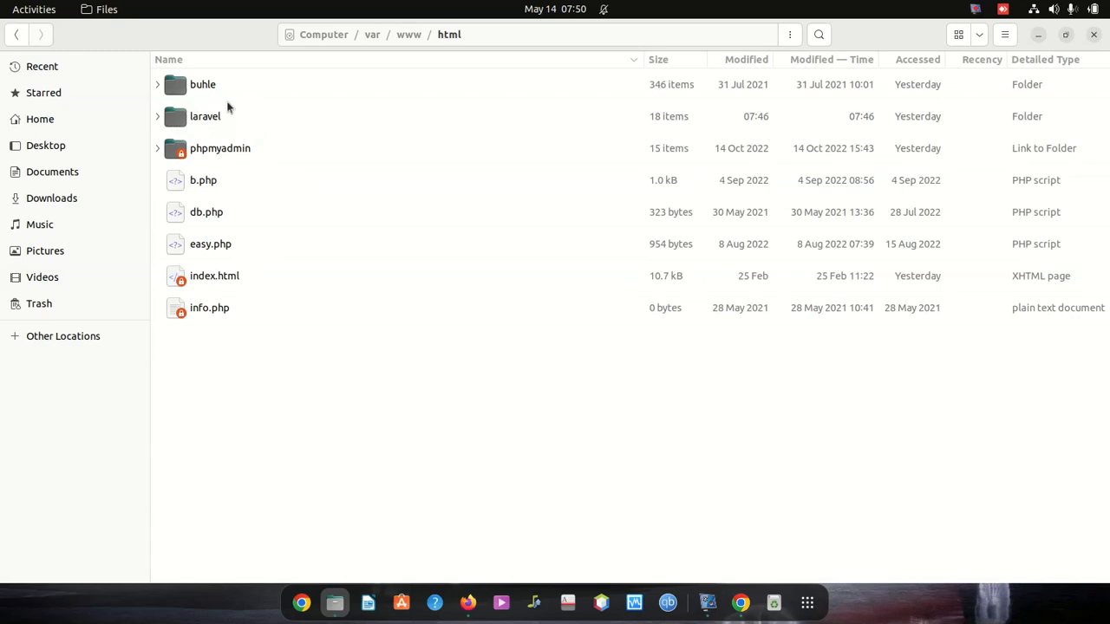
pyautogui.click(205, 116)
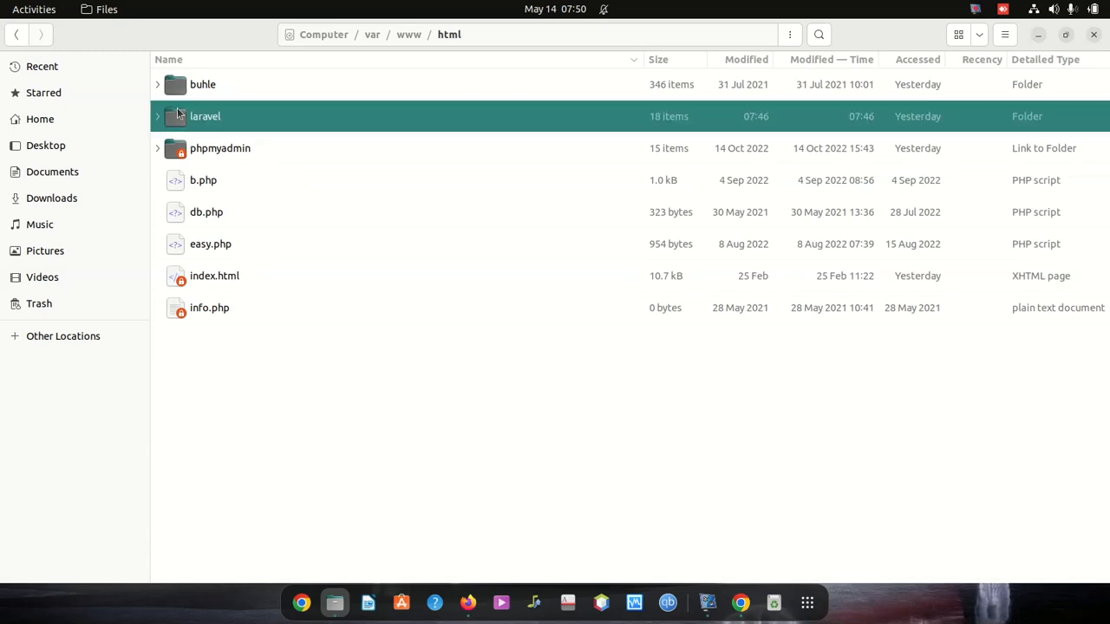
pyautogui.doubleClick(204, 114)
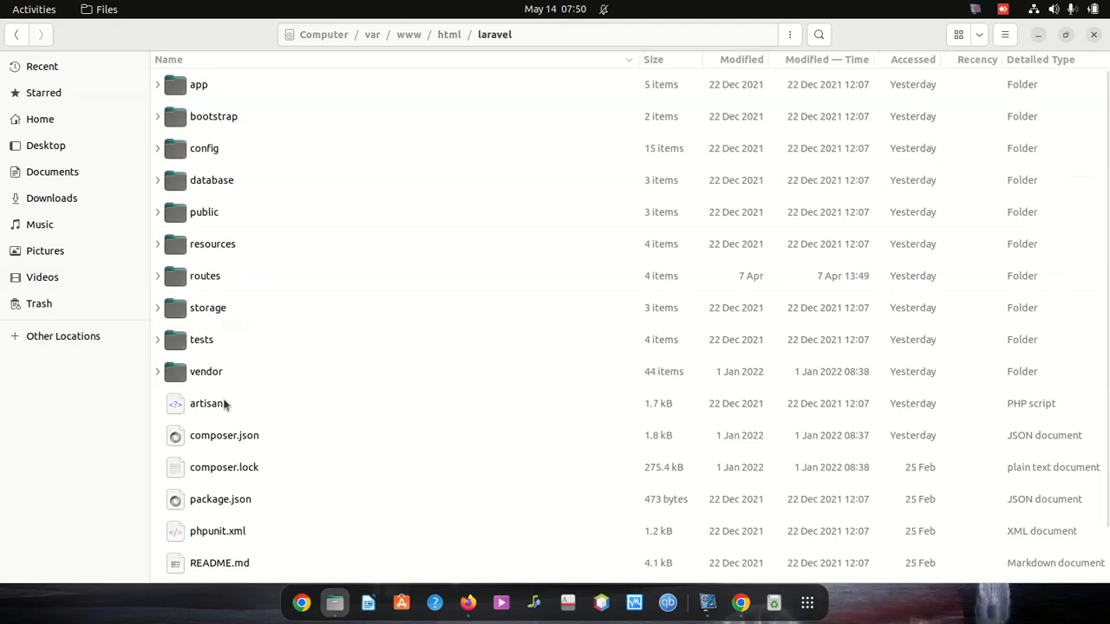
pyautogui.scroll(-3)
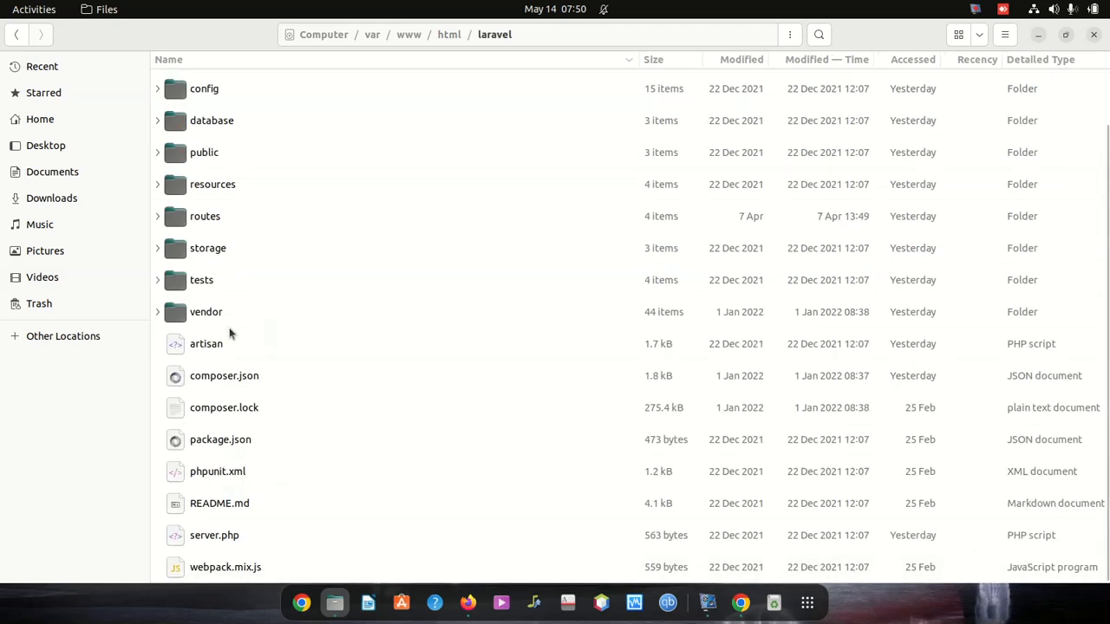
pyautogui.moveTo(219, 369)
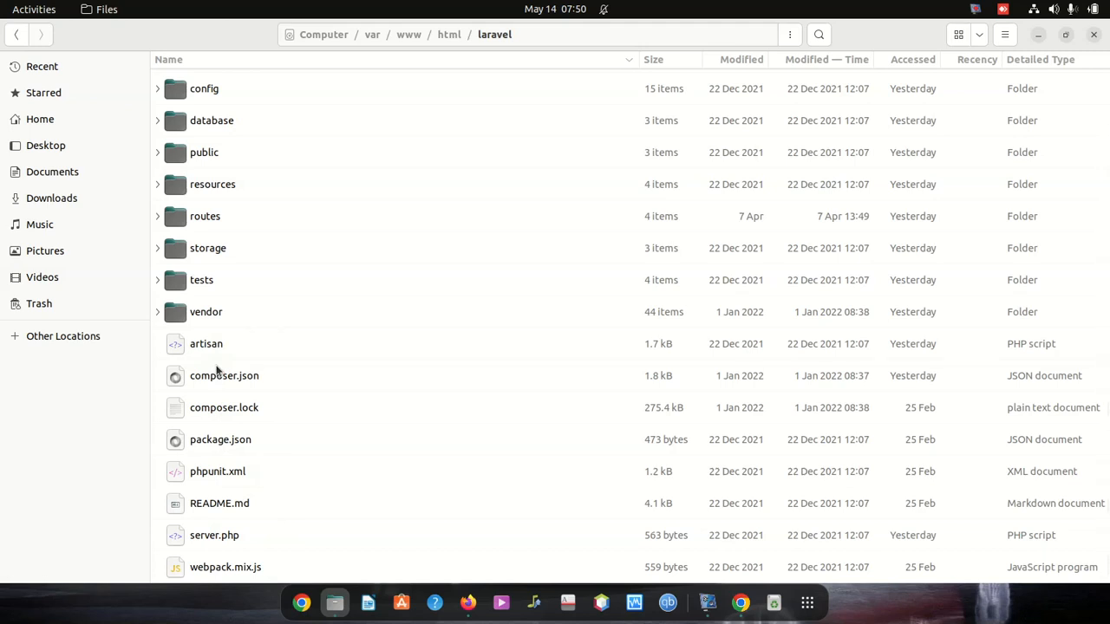
pyautogui.moveTo(231, 354)
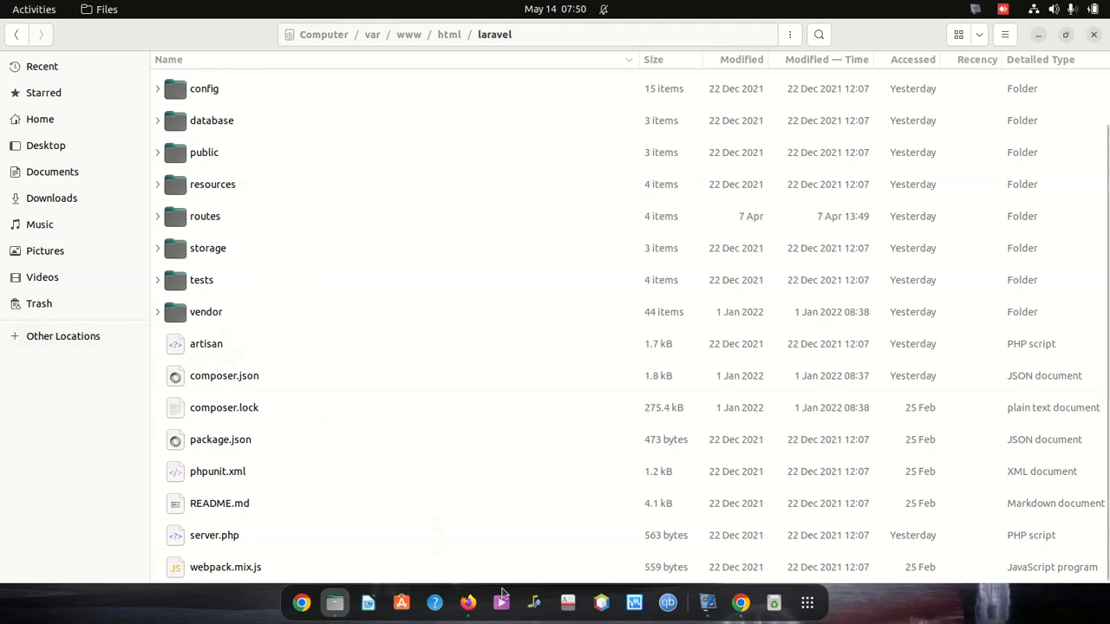
pyautogui.moveTo(565, 489)
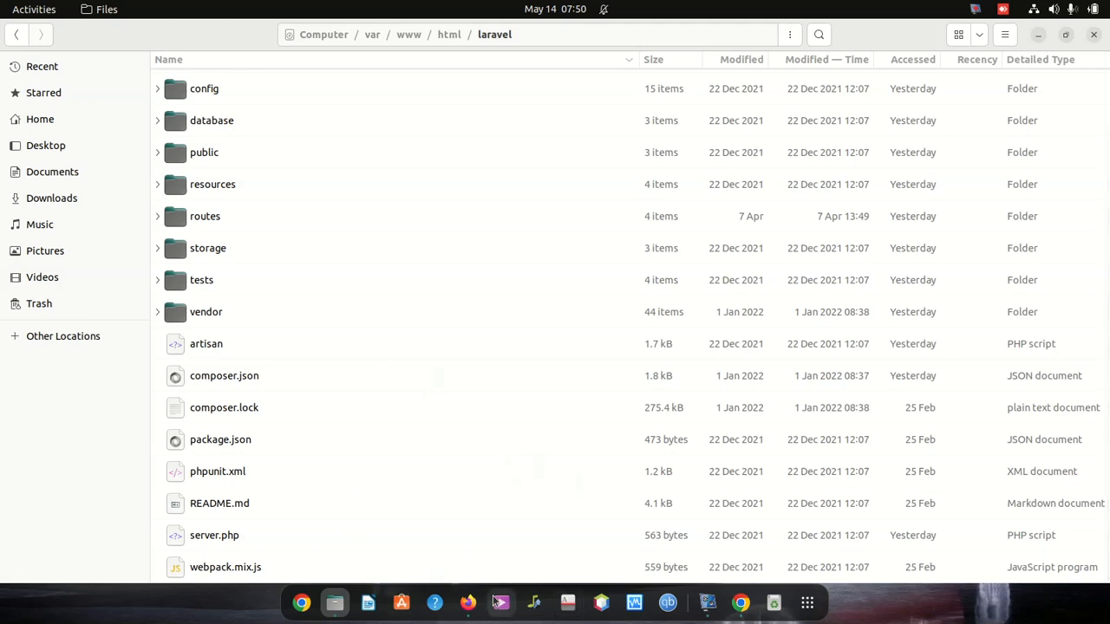
pyautogui.moveTo(669, 604)
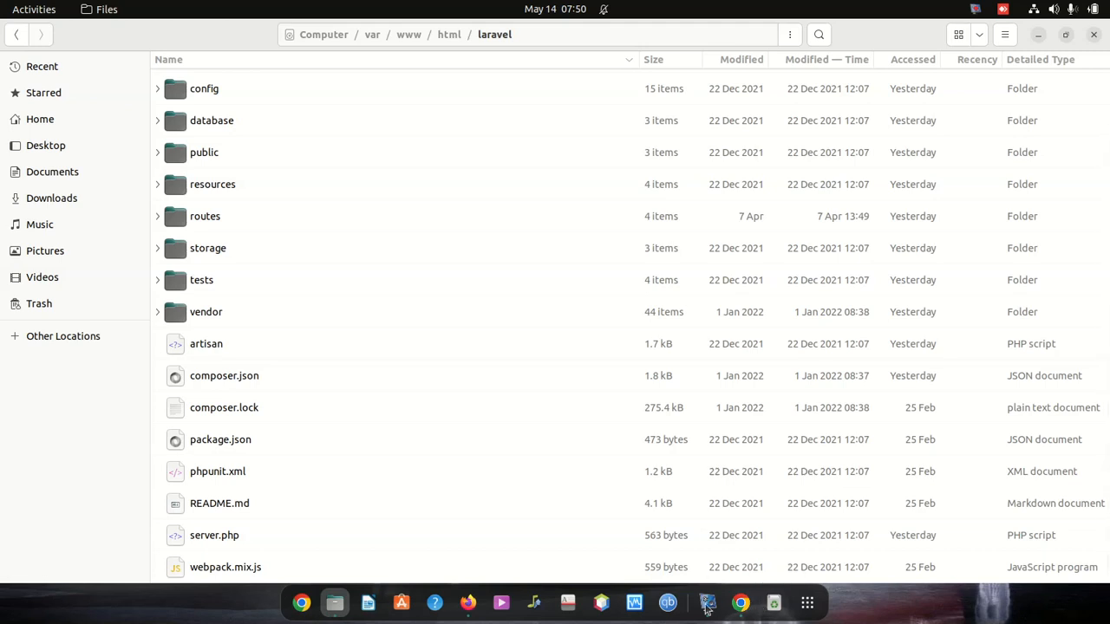
# Search 'terminal' in the Activities overview and launch the Terminal app.
pyautogui.click(806, 599)
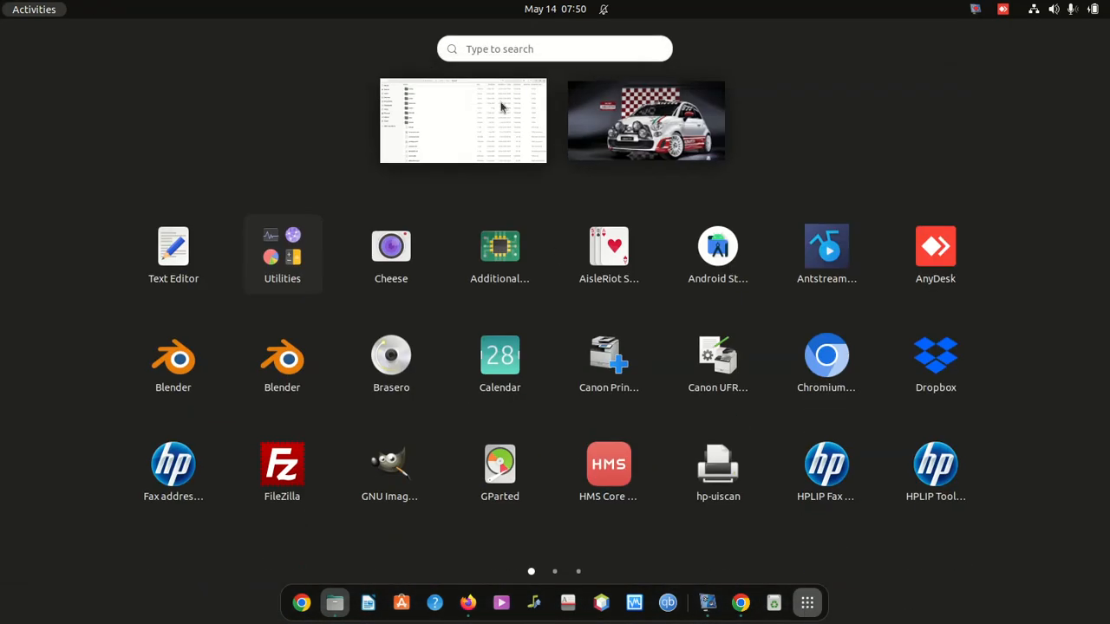
pyautogui.write('termin')
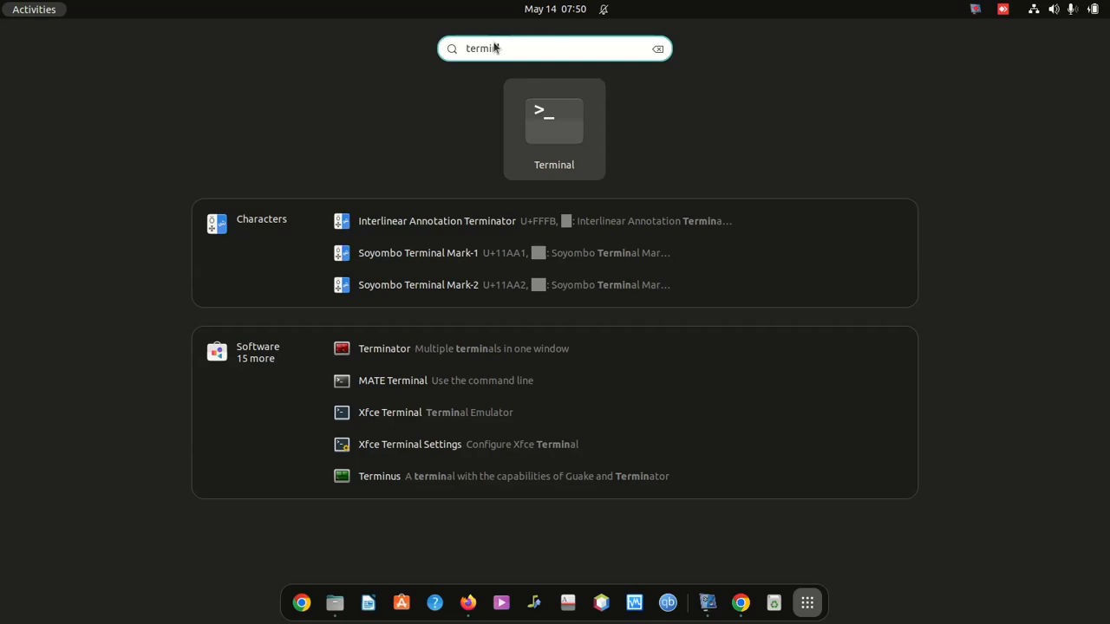
pyautogui.click(555, 121)
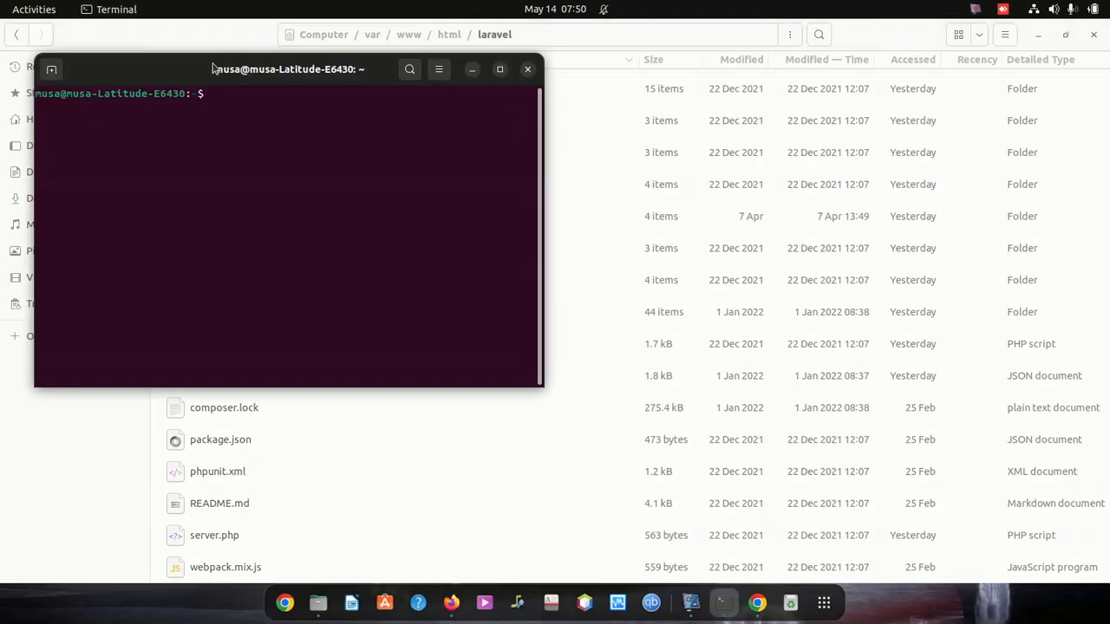
# Reposition the terminal window and attempt a failed 'sudo cd var'.
pyautogui.moveTo(286, 70); pyautogui.dragTo(685, 177)
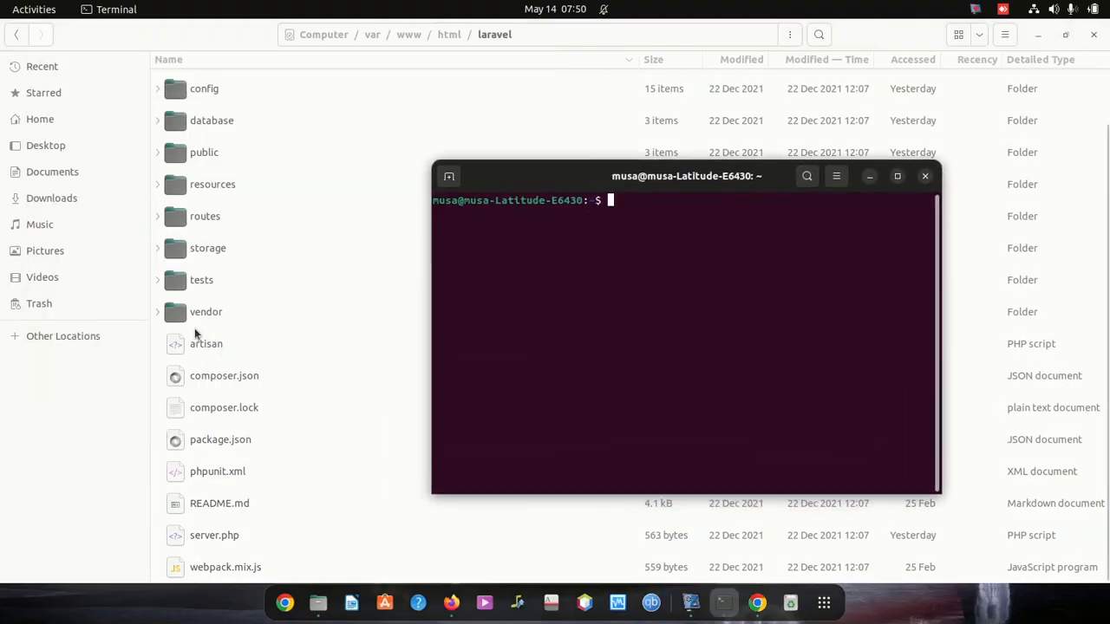
pyautogui.moveTo(687, 176); pyautogui.dragTo(589, 123)
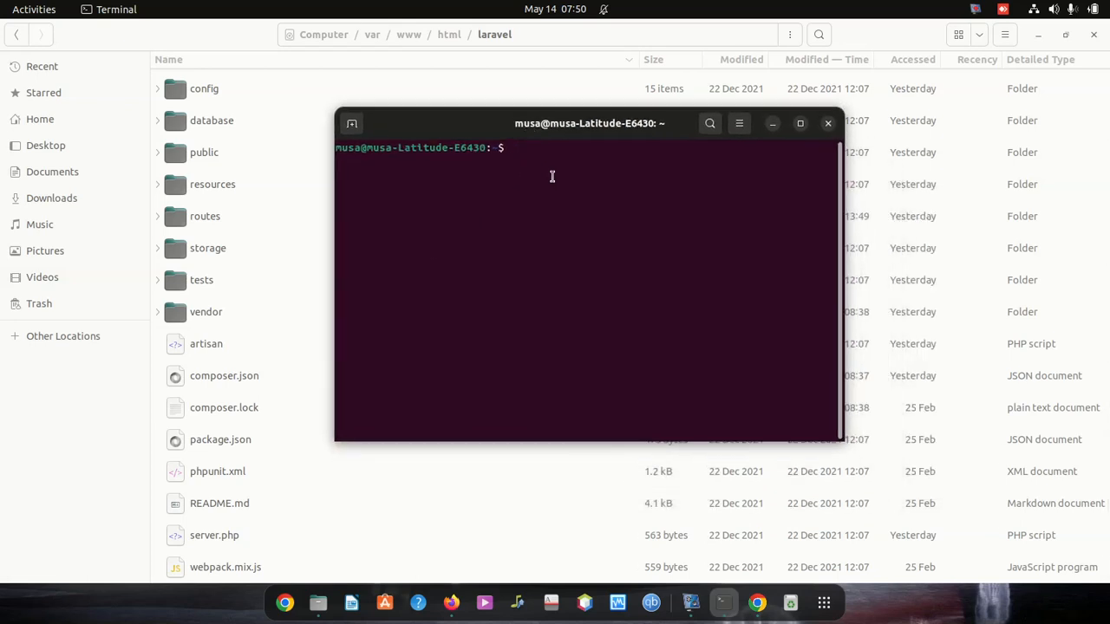
pyautogui.write('sudo c')
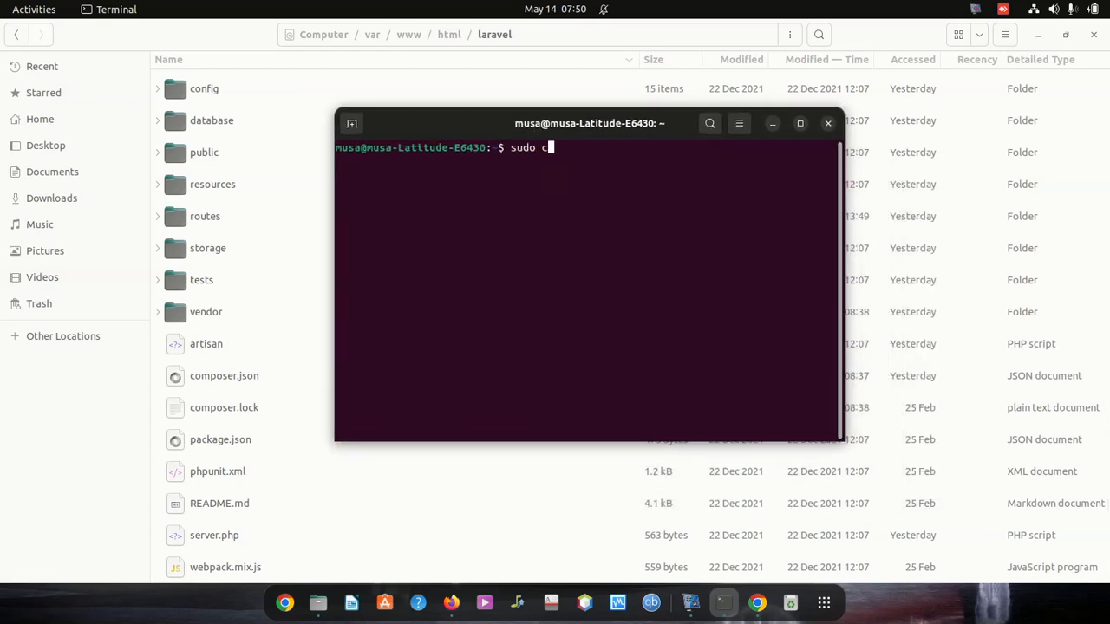
pyautogui.write('d var')
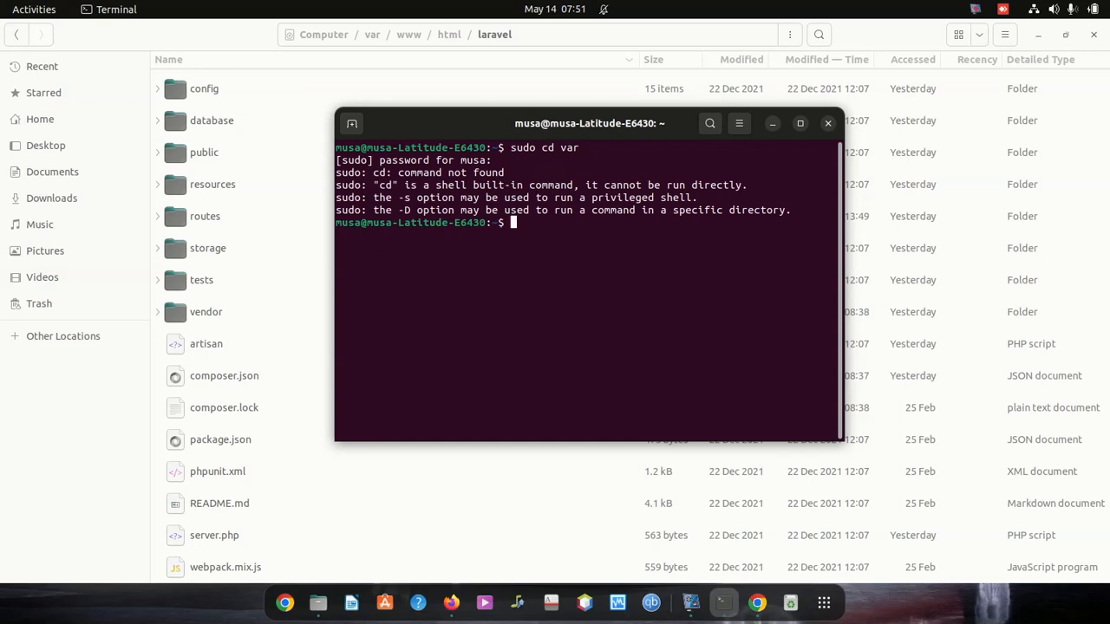
# Change directory step by step through /var, www and html into laravel.
pyautogui.write('cd')
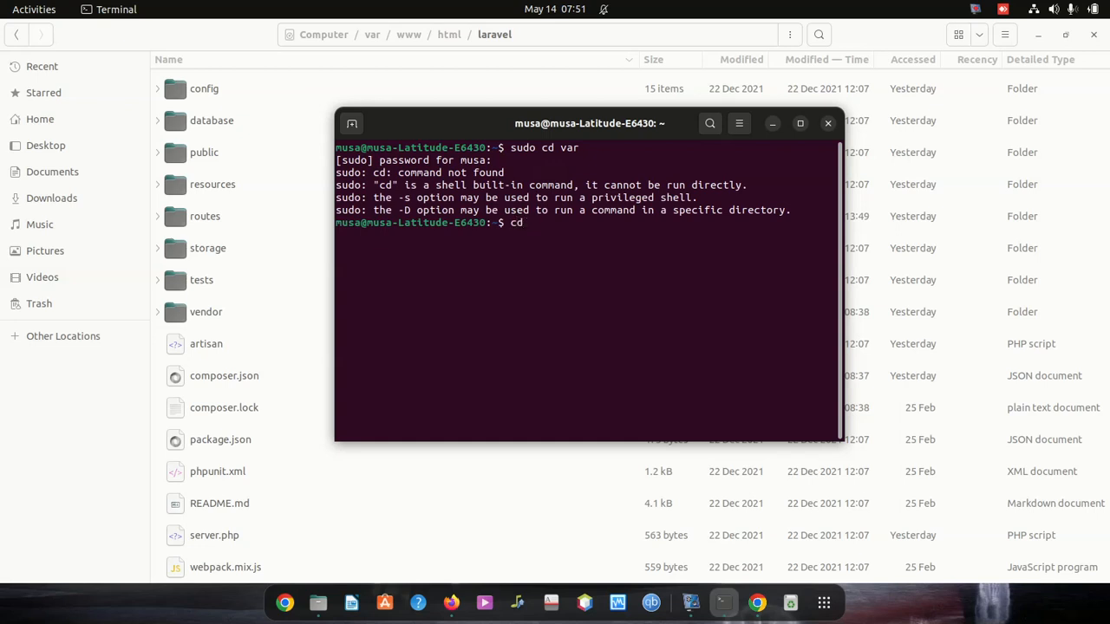
pyautogui.write('/var')
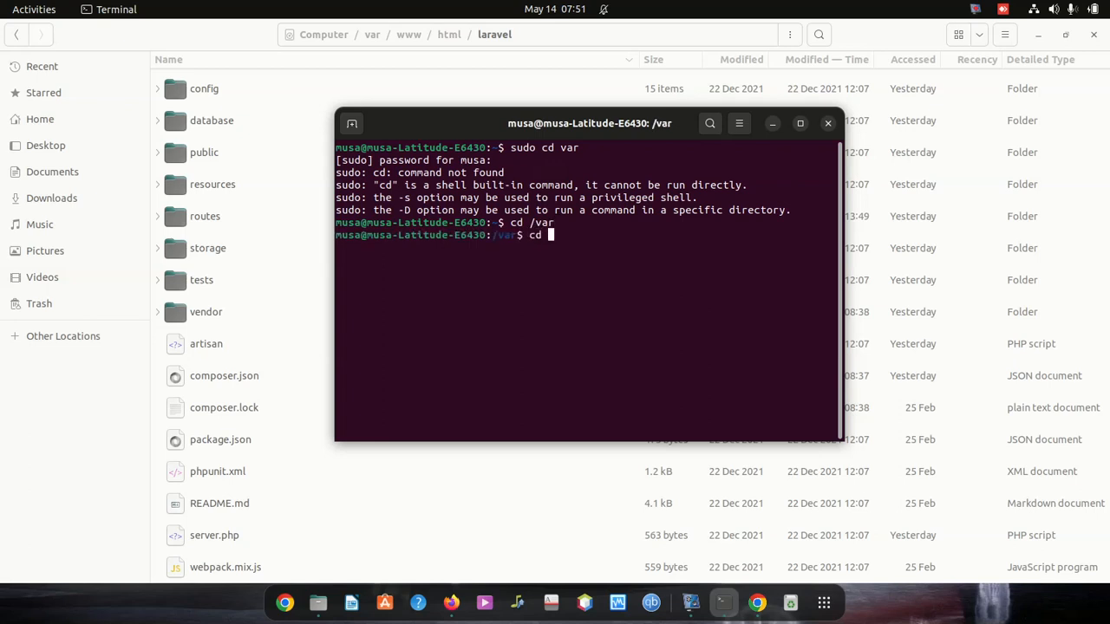
pyautogui.write('www')
pyautogui.write('cd html')
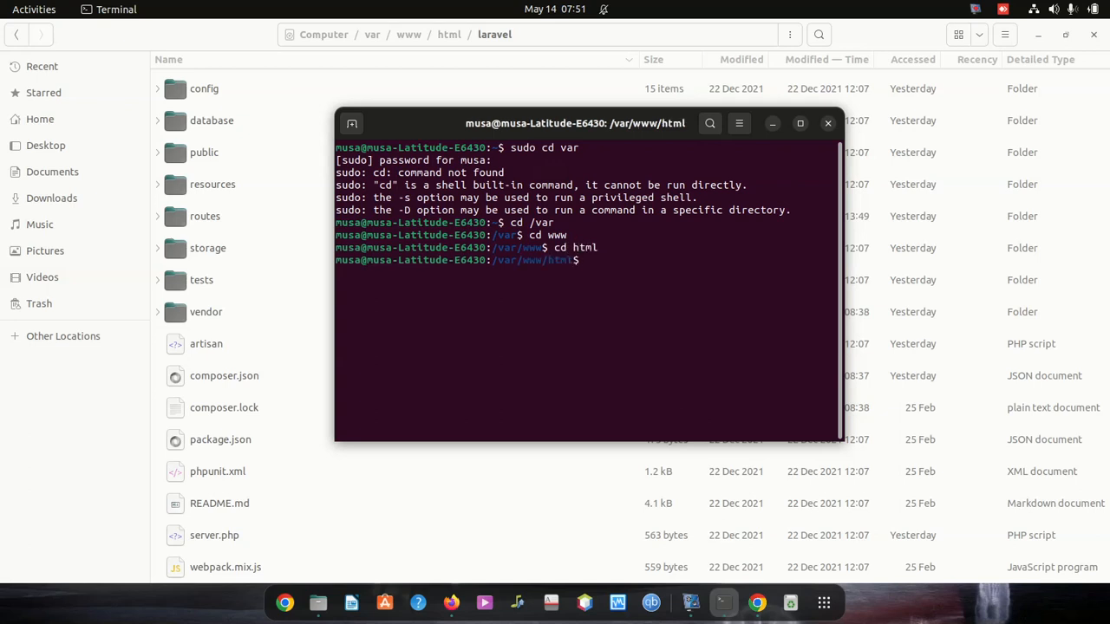
pyautogui.write('cd lar')
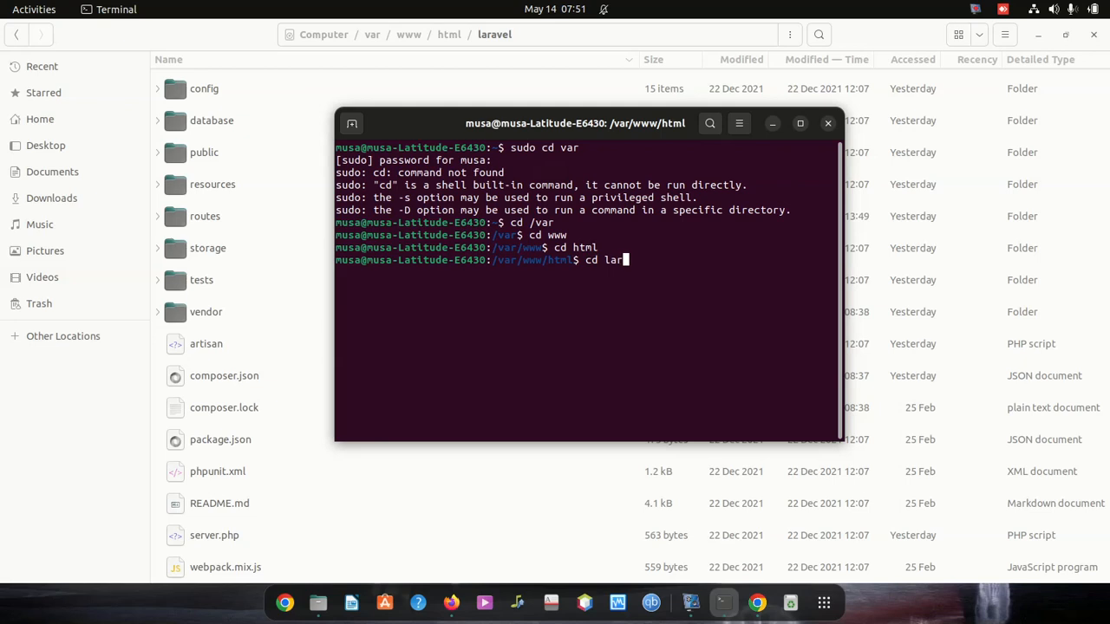
pyautogui.write('avr')
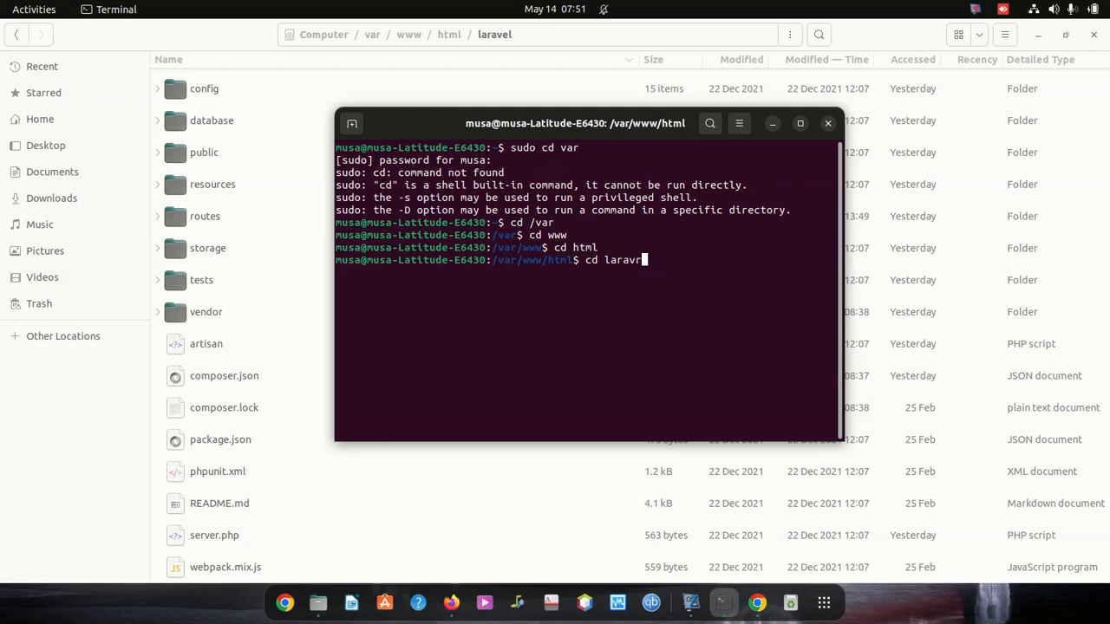
pyautogui.press('BackSpace')
pyautogui.write('e')
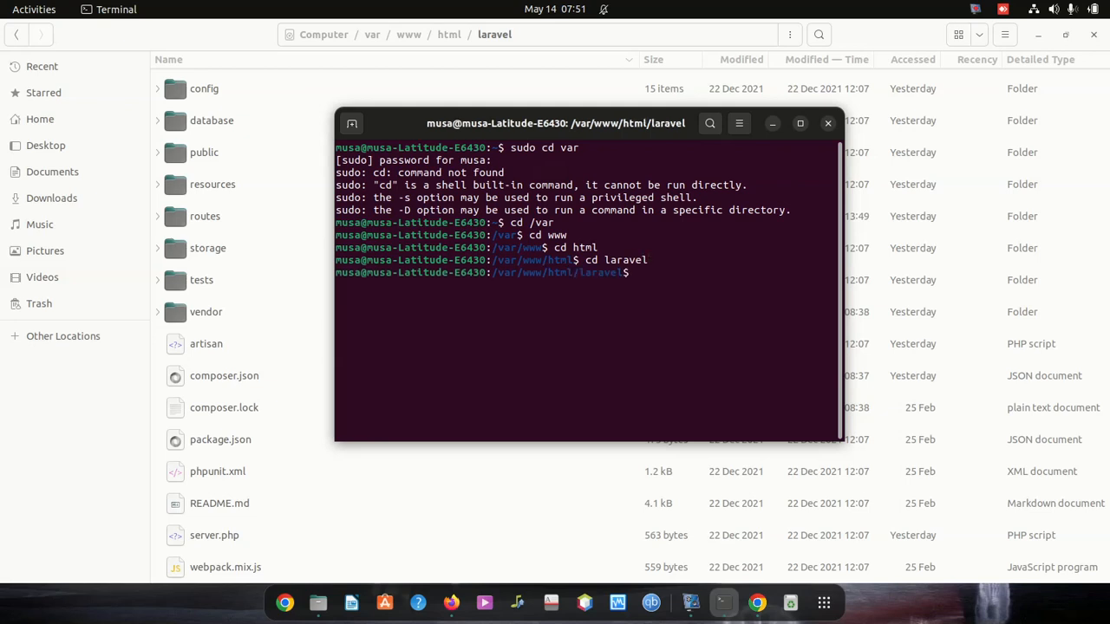
# List the laravel directory contents with ls, then clear the screen.
pyautogui.write('lst')
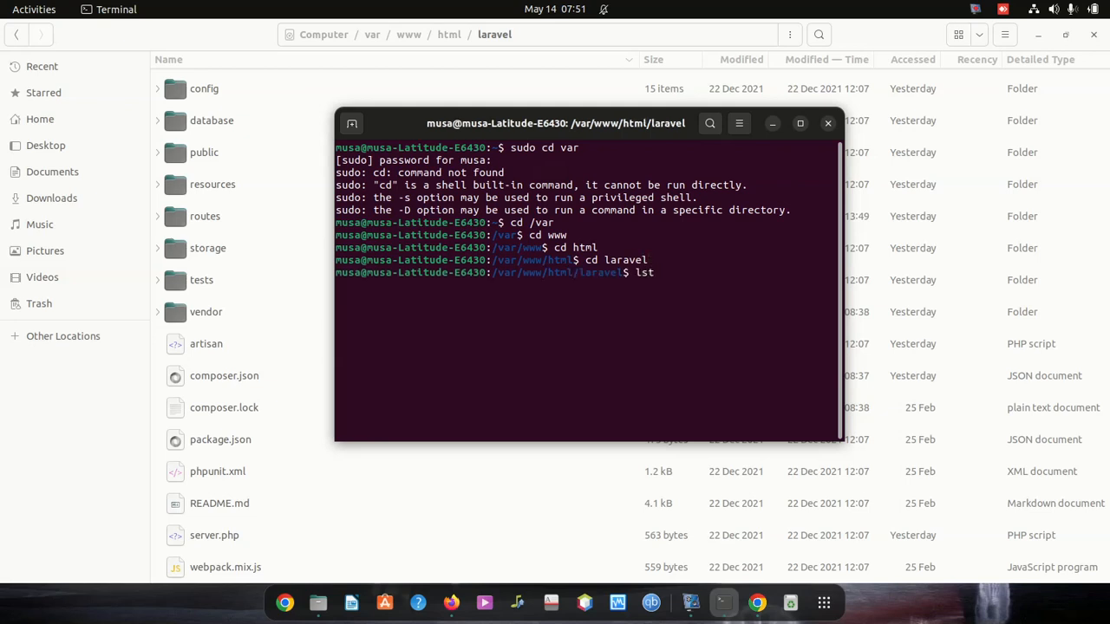
pyautogui.press('BackSpace')
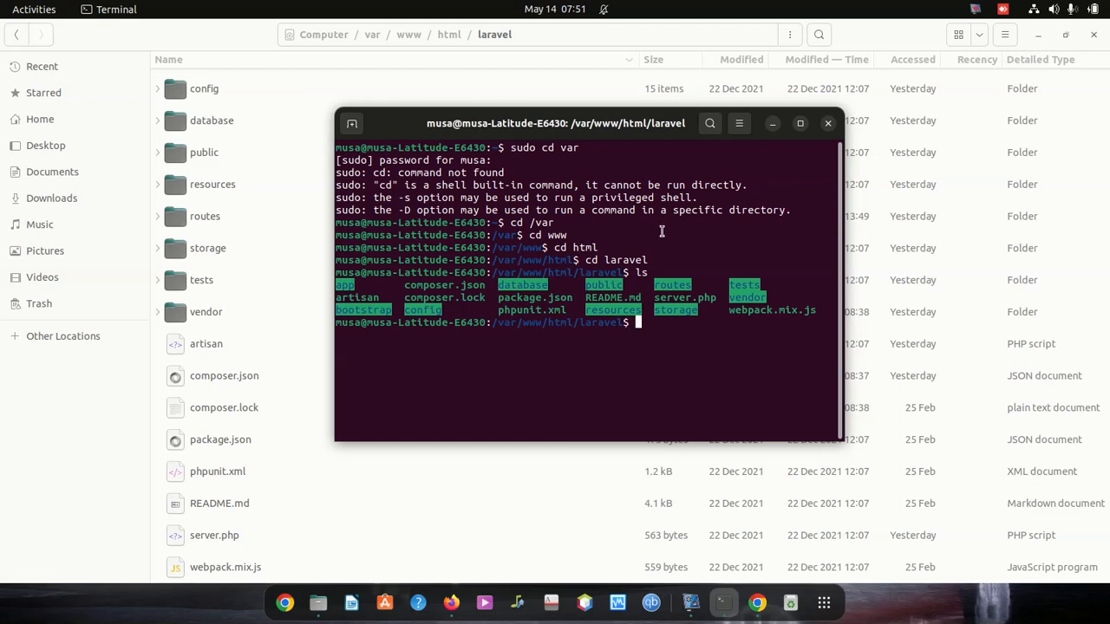
pyautogui.moveTo(423, 308)
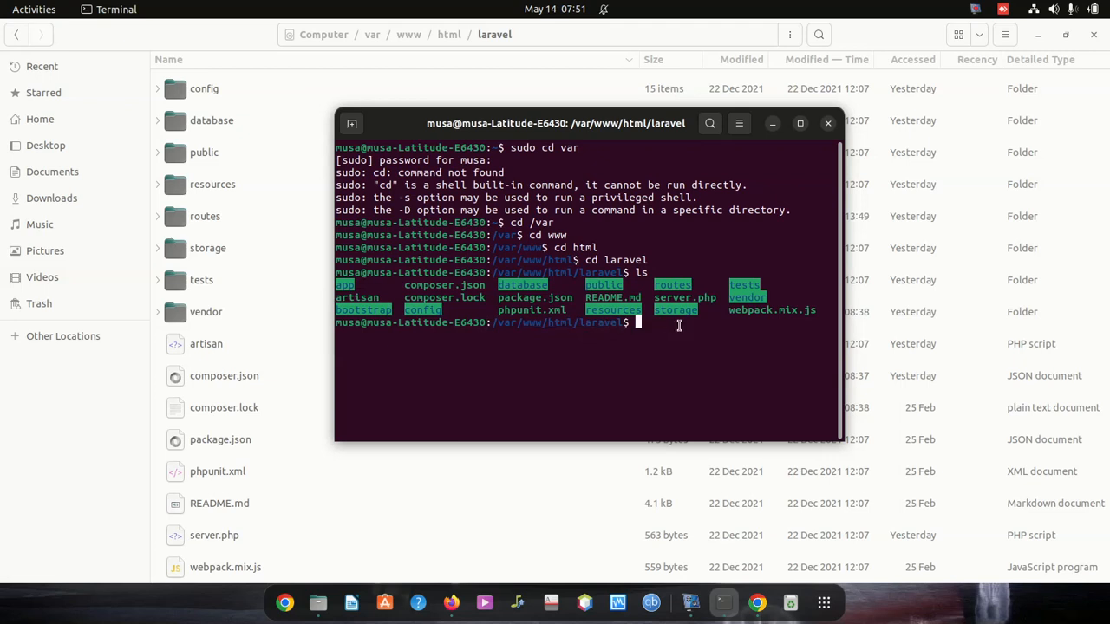
pyautogui.write('clear')
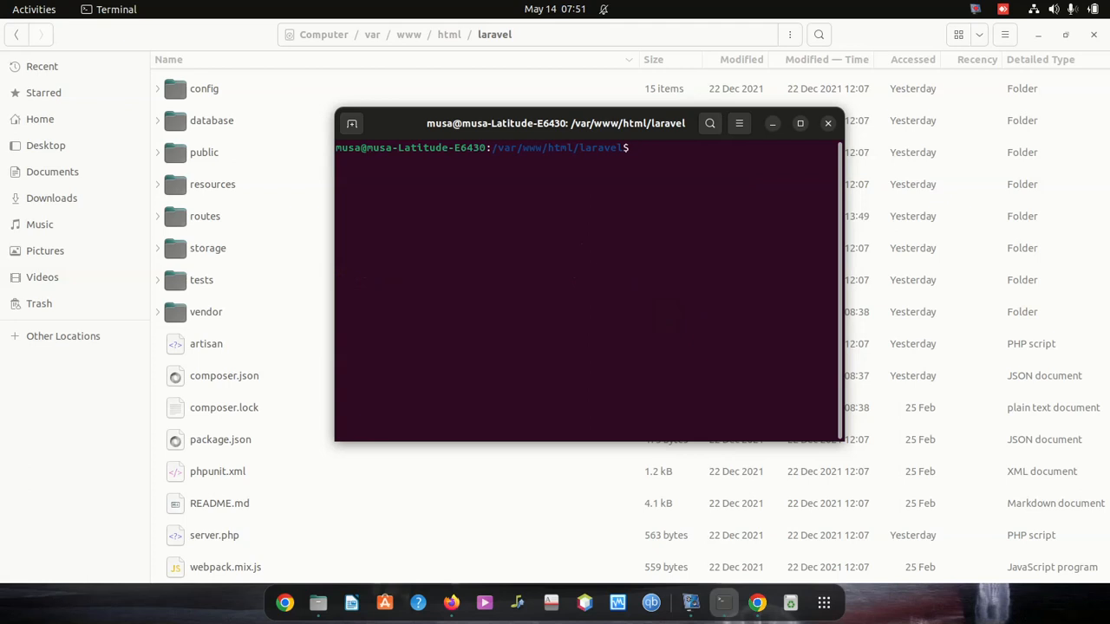
# Open the project's .env file with 'nano .env'.
pyautogui.write('nano')
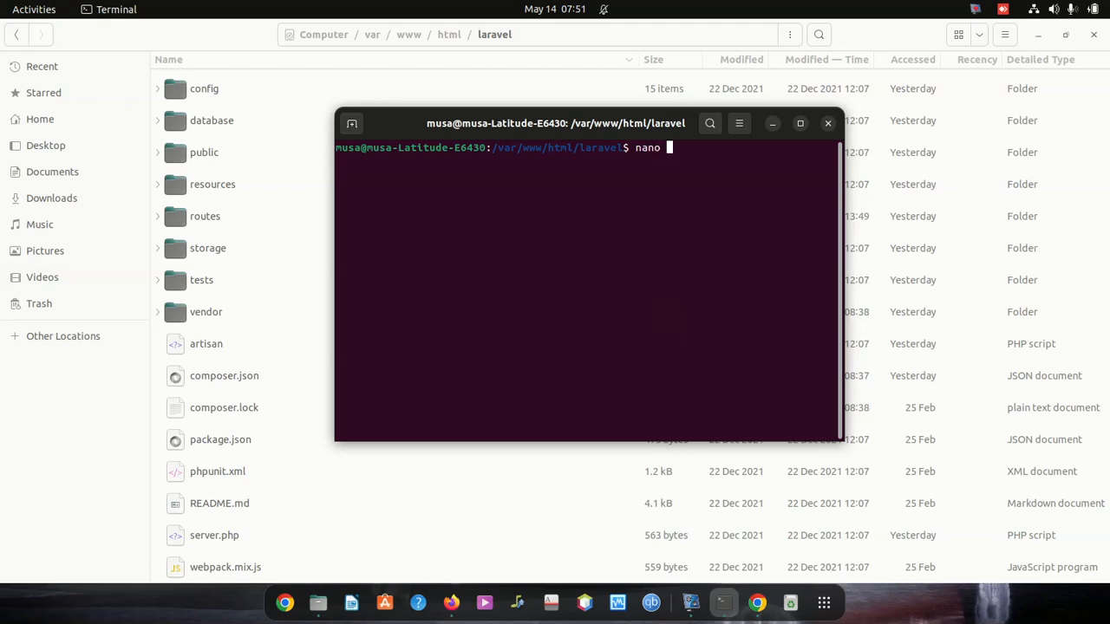
pyautogui.write('.env')
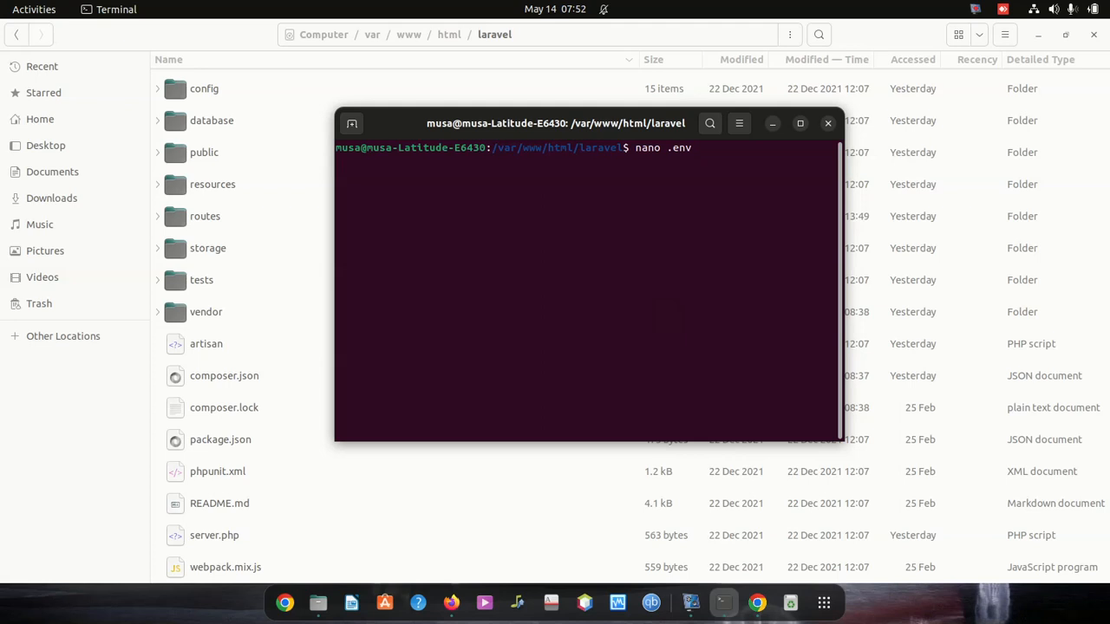
pyautogui.press('Return')
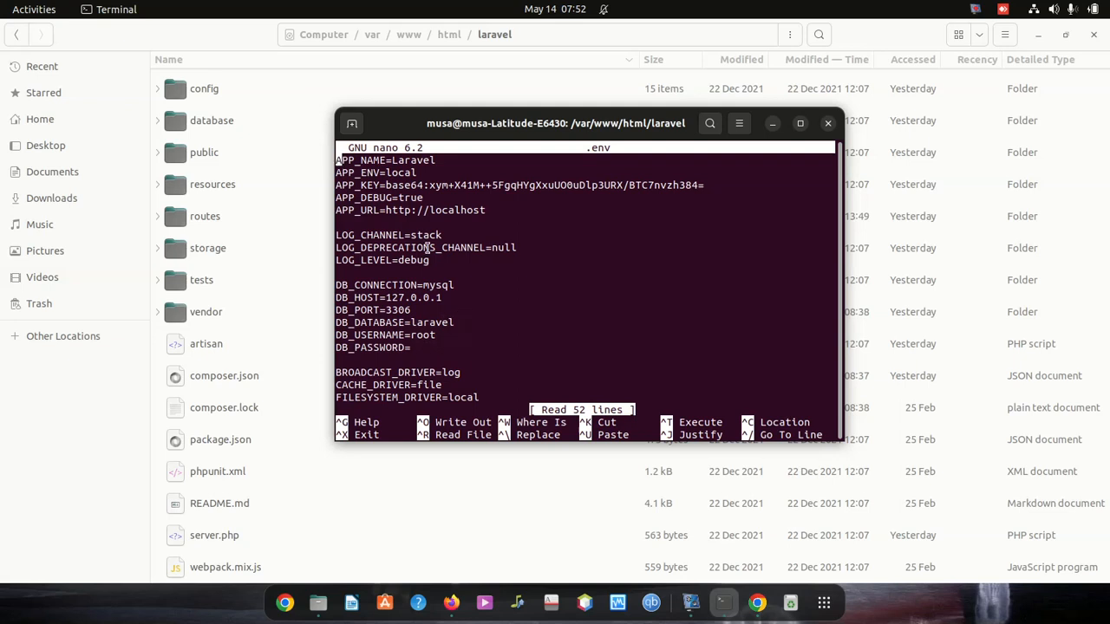
# Scroll through the whole .env file, then exit nano with Ctrl+X.
pyautogui.scroll(-3)
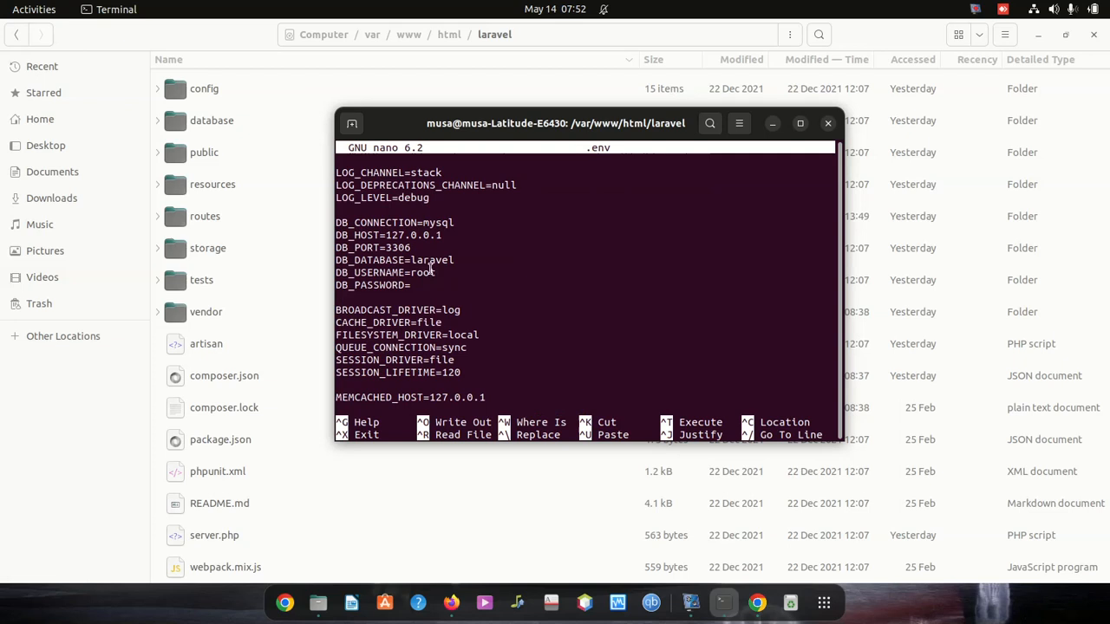
pyautogui.scroll(-3)
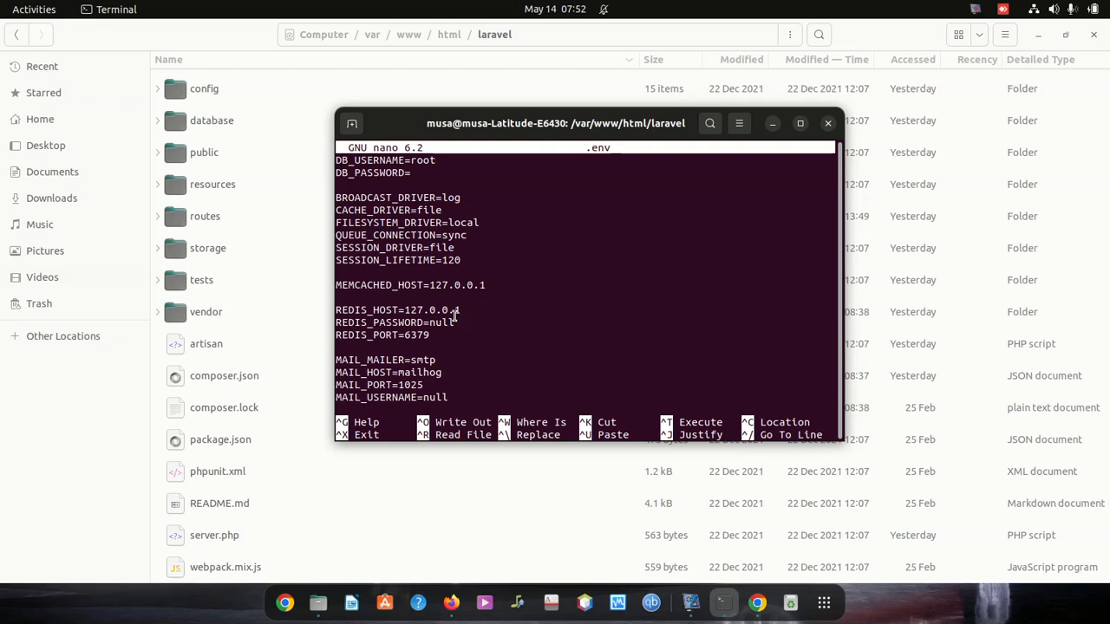
pyautogui.scroll(-3)
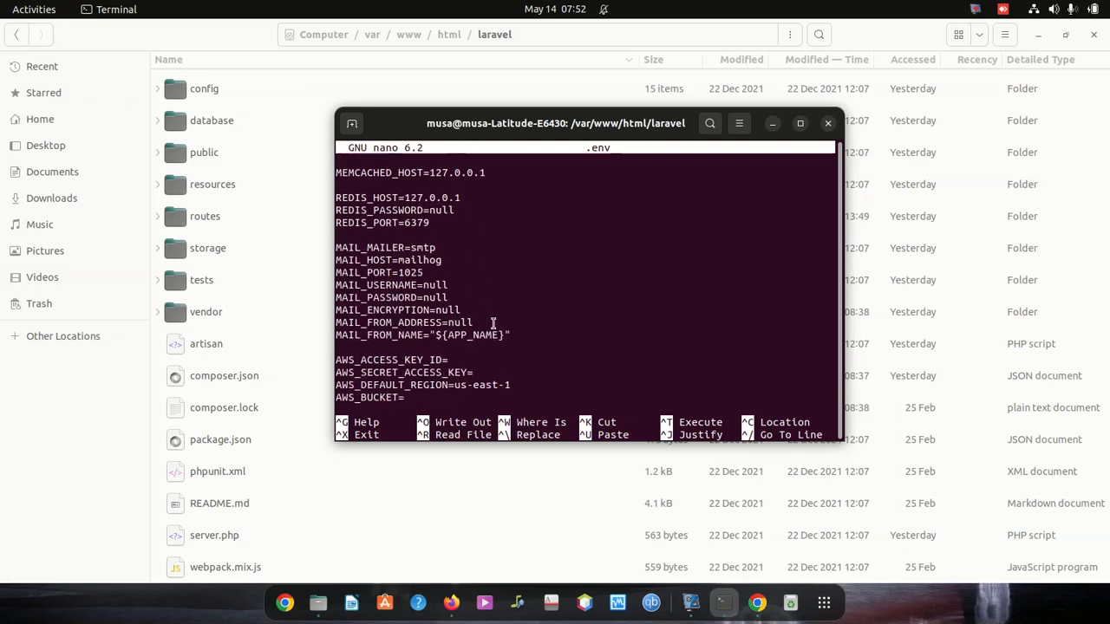
pyautogui.scroll(-3)
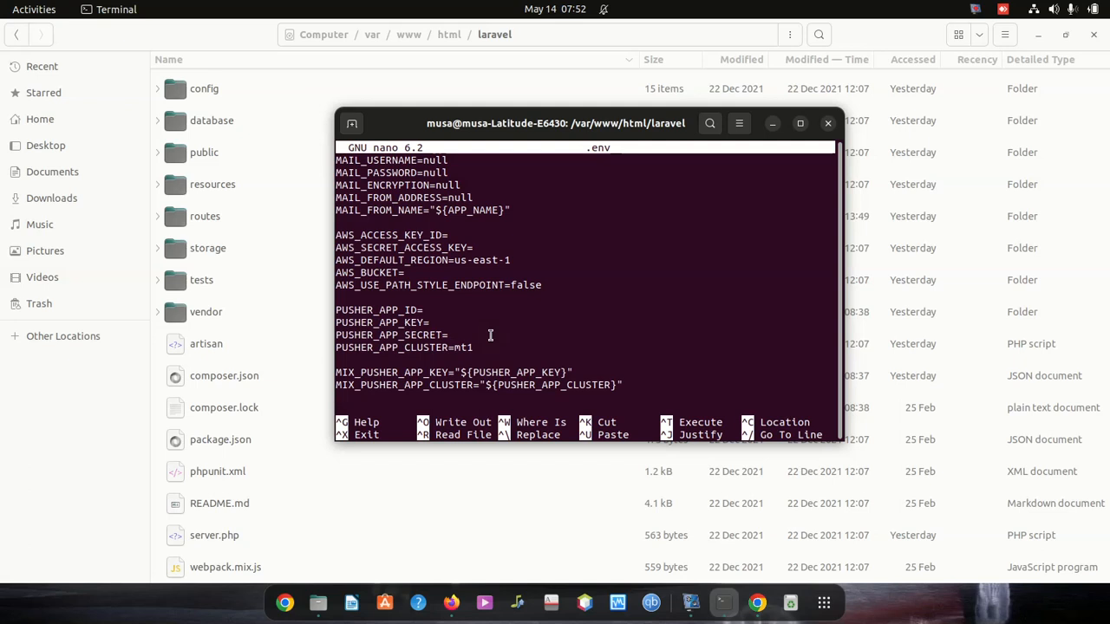
pyautogui.press('Return')
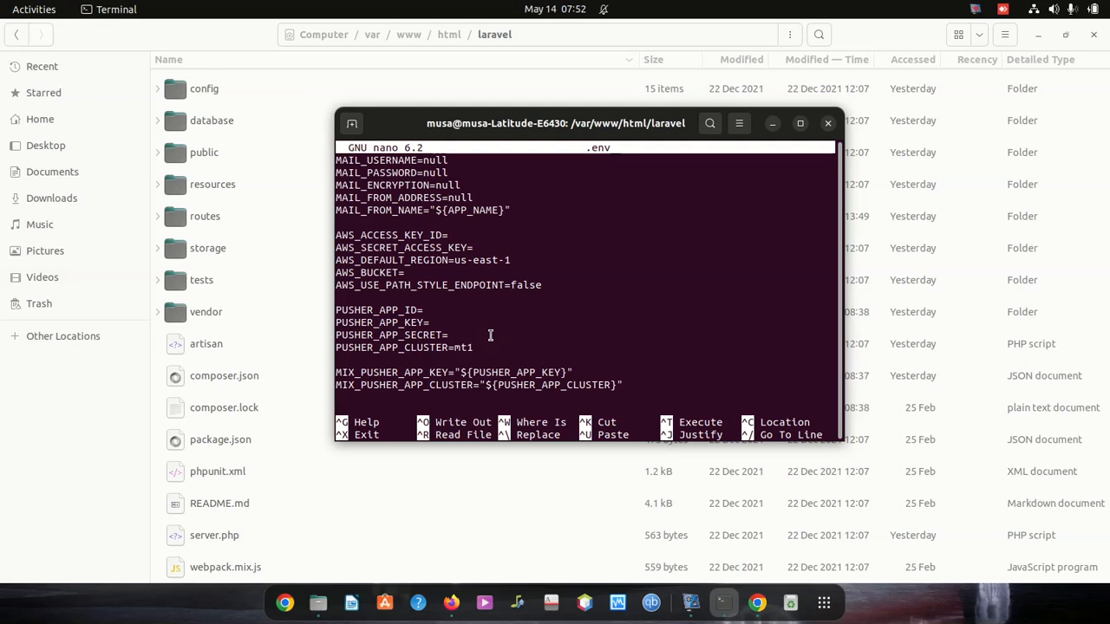
pyautogui.press('ctrl+x')
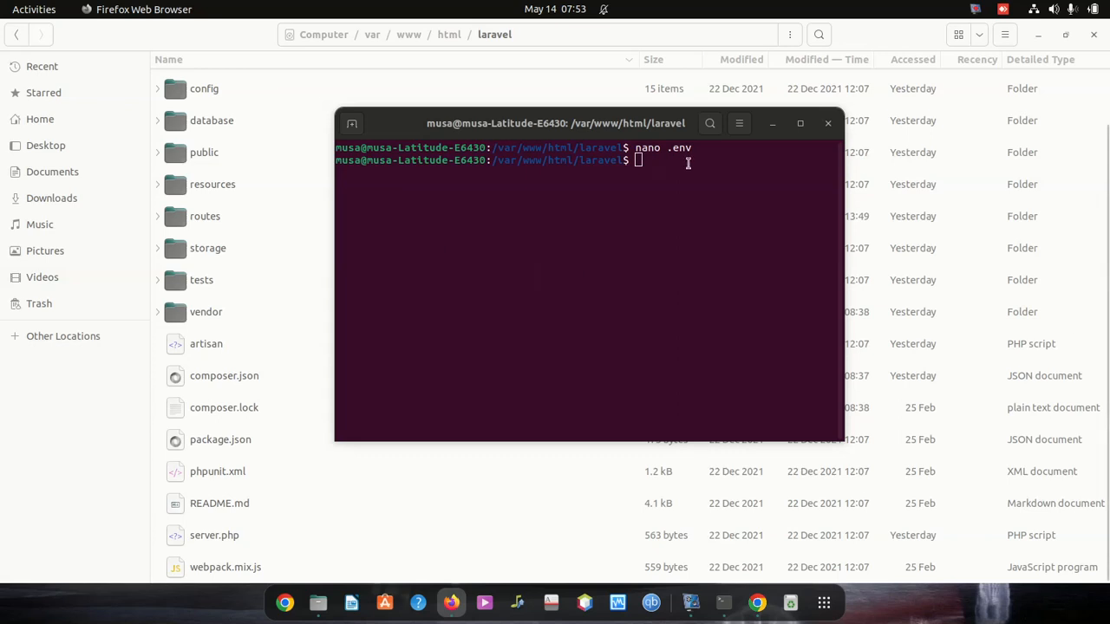
# Paste and run 'ls -ld .*' to list hidden dotfiles, then move and shrink the window.
pyautogui.rightClick(684, 164)
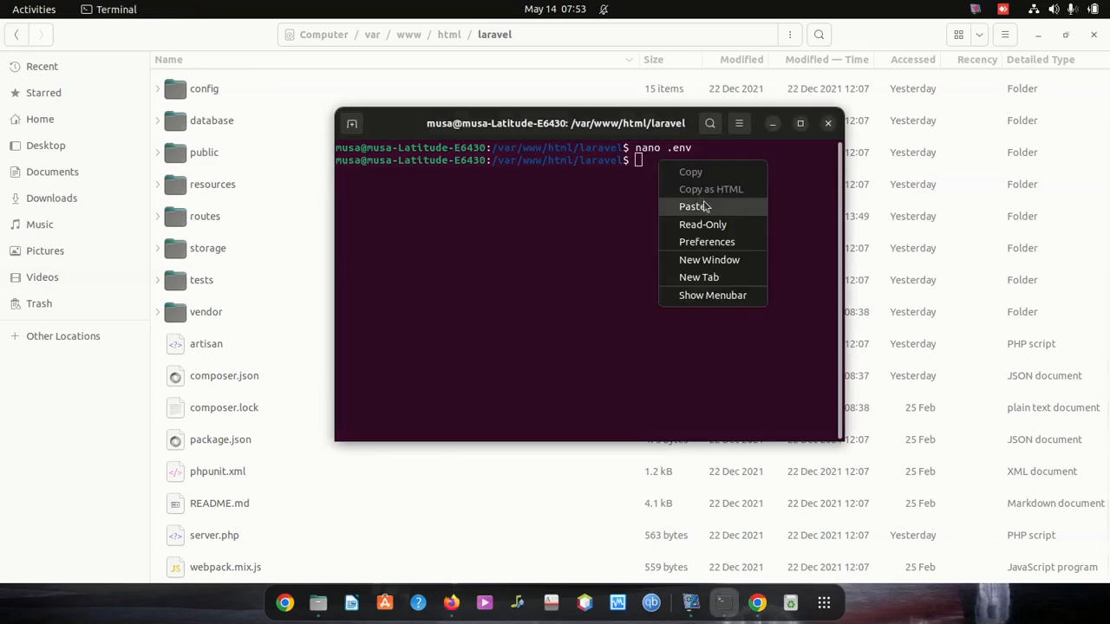
pyautogui.click(693, 206)
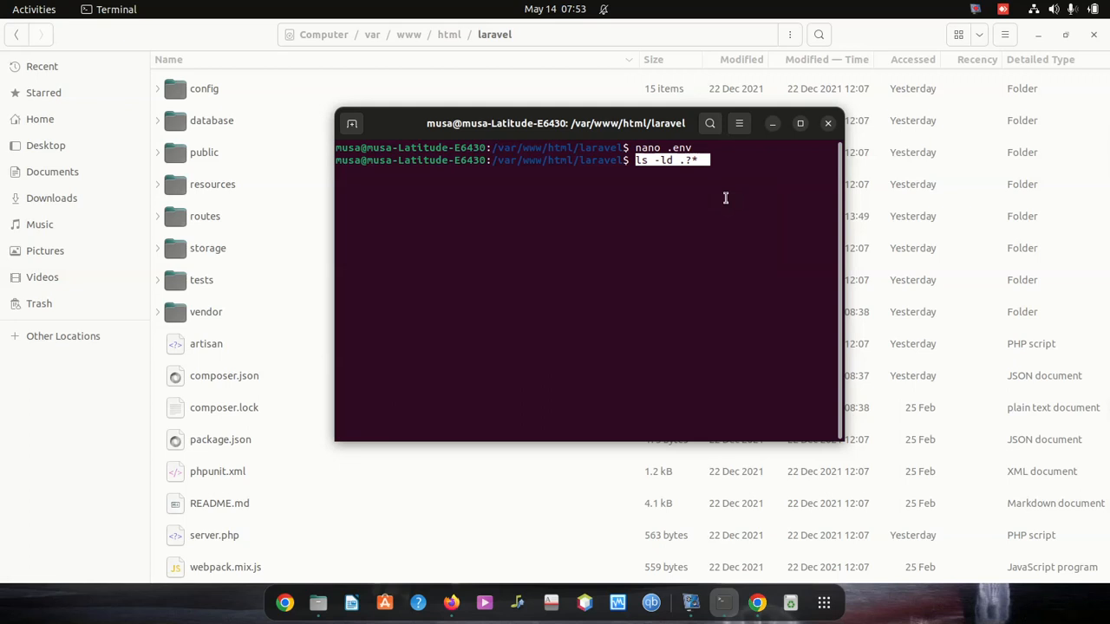
pyautogui.press('Return')
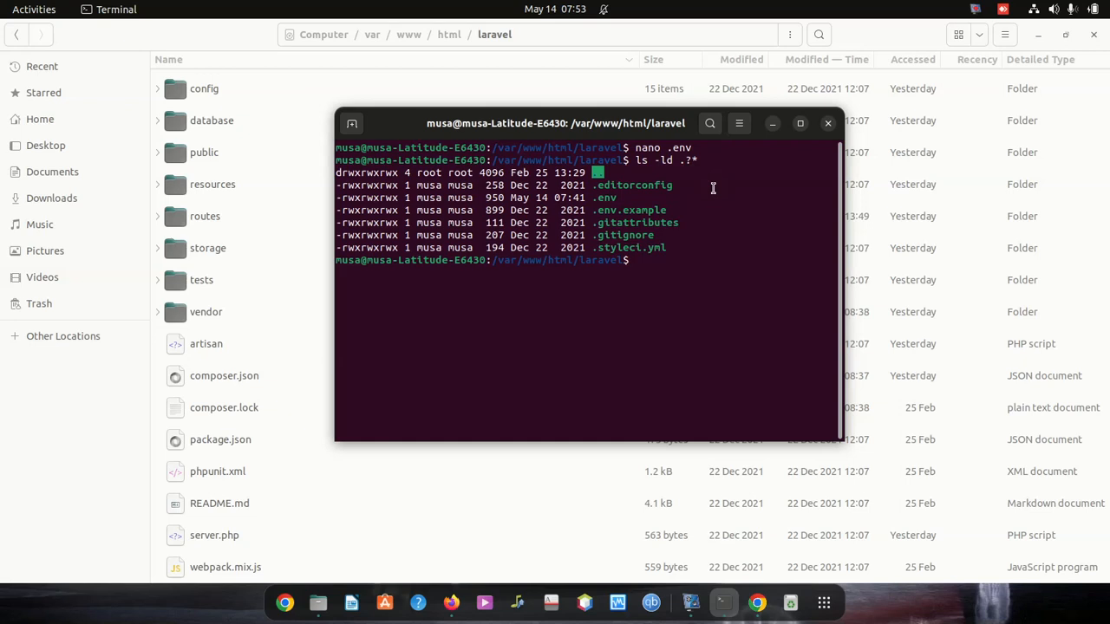
pyautogui.moveTo(621, 173)
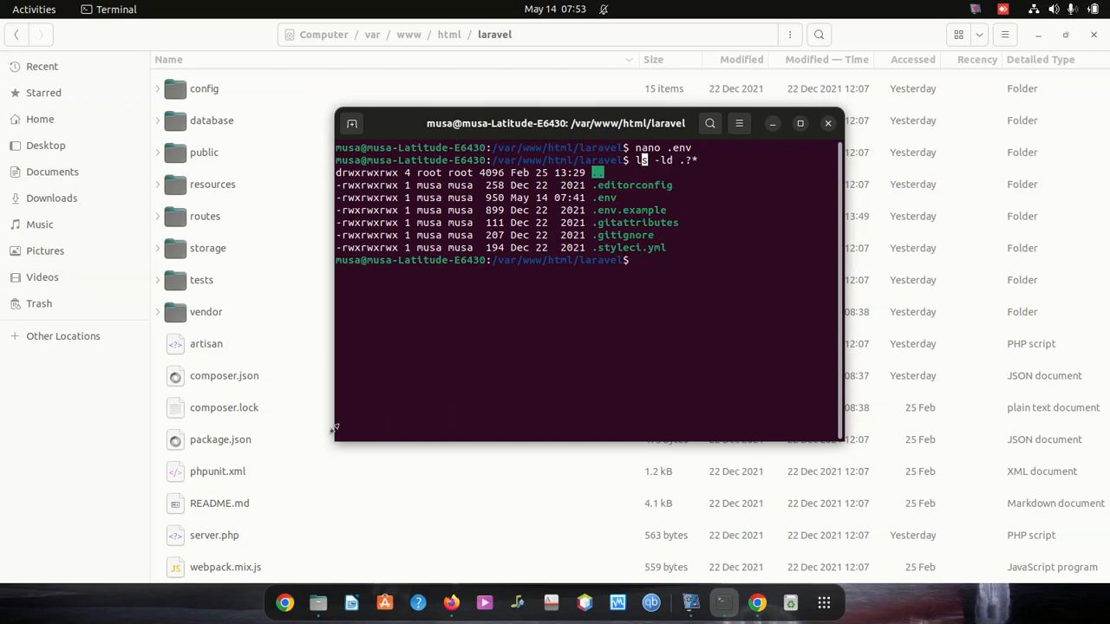
pyautogui.moveTo(486, 295)
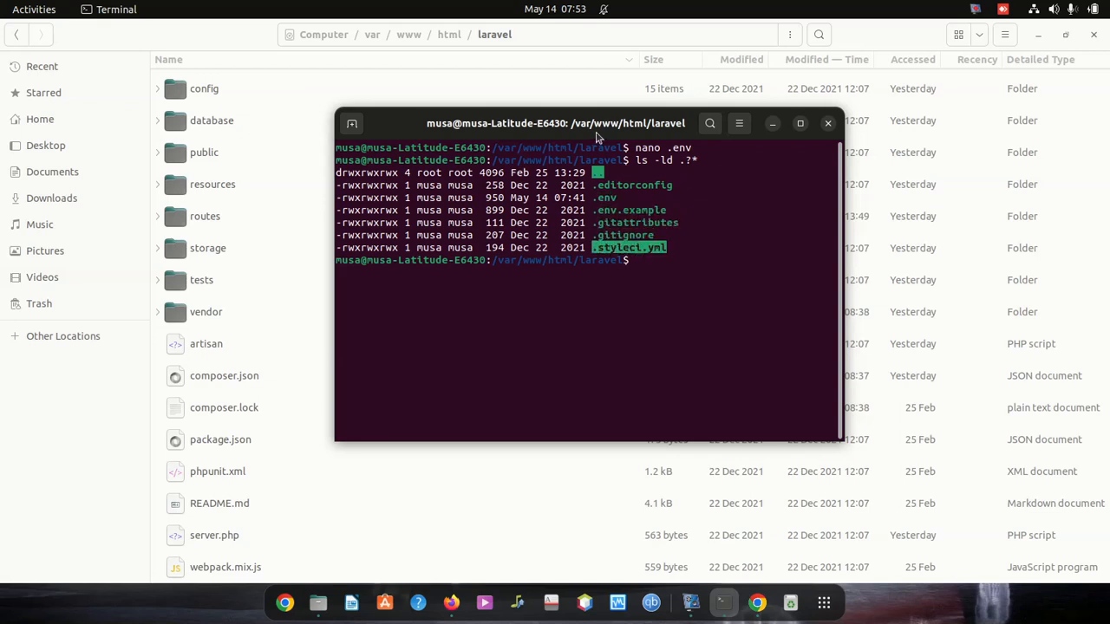
pyautogui.moveTo(555, 121); pyautogui.dragTo(493, 87)
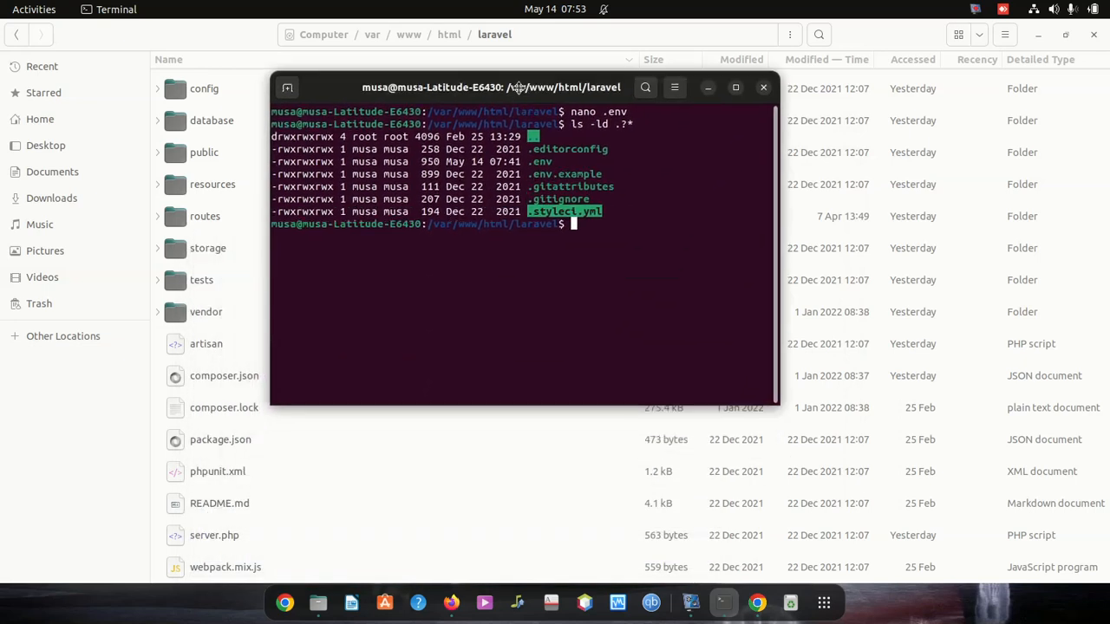
pyautogui.moveTo(491, 86); pyautogui.dragTo(472, 142)
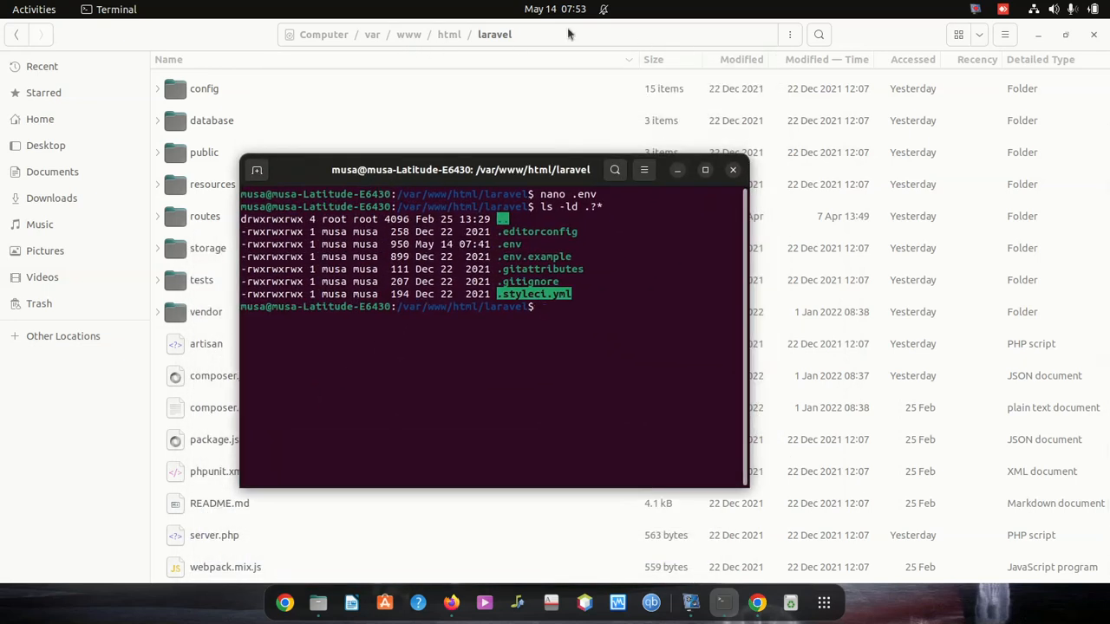
pyautogui.click(16, 35)
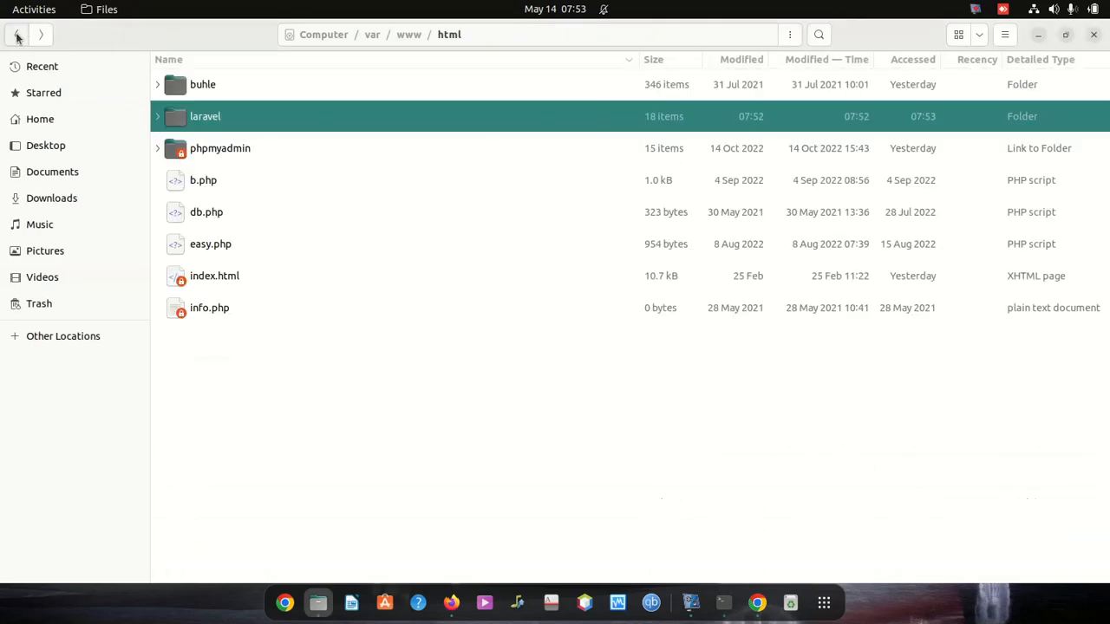
pyautogui.doubleClick(204, 114)
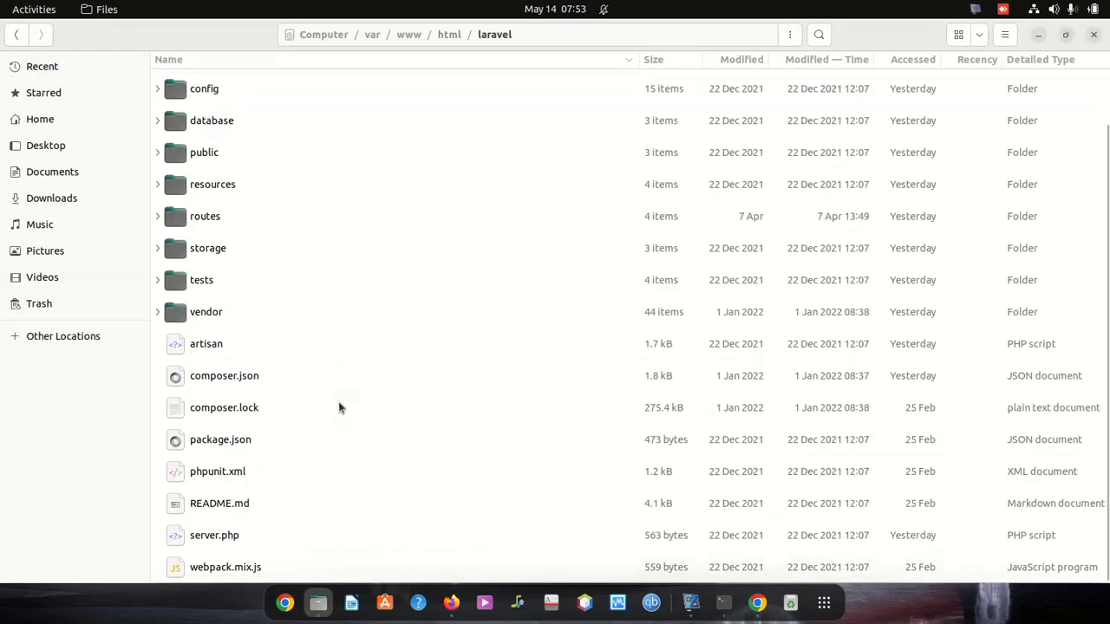
pyautogui.moveTo(231, 451)
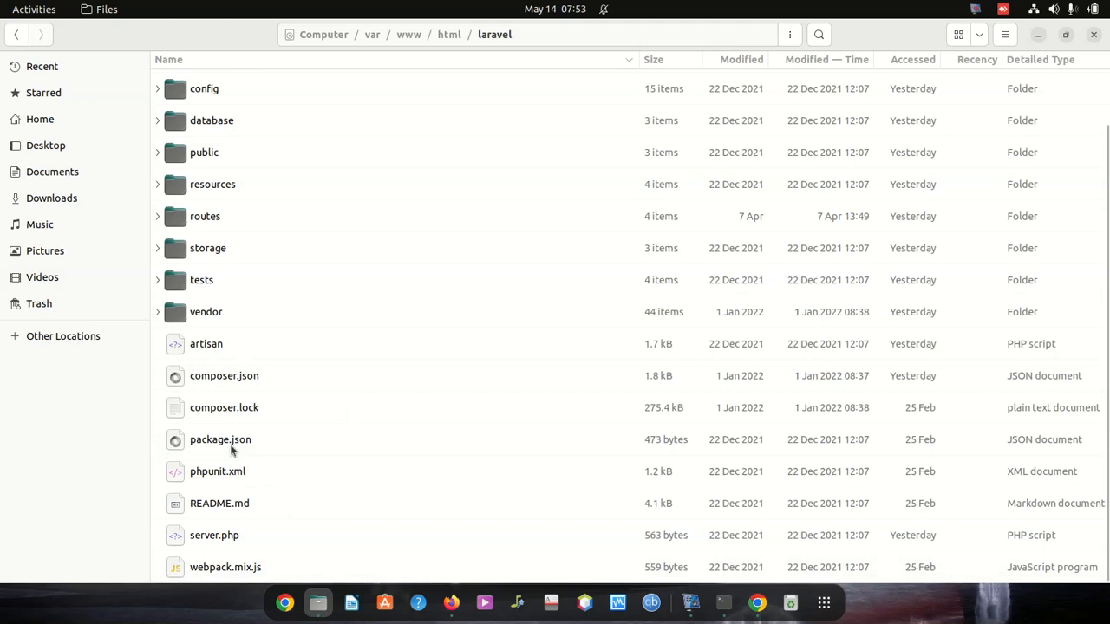
pyautogui.click(723, 602)
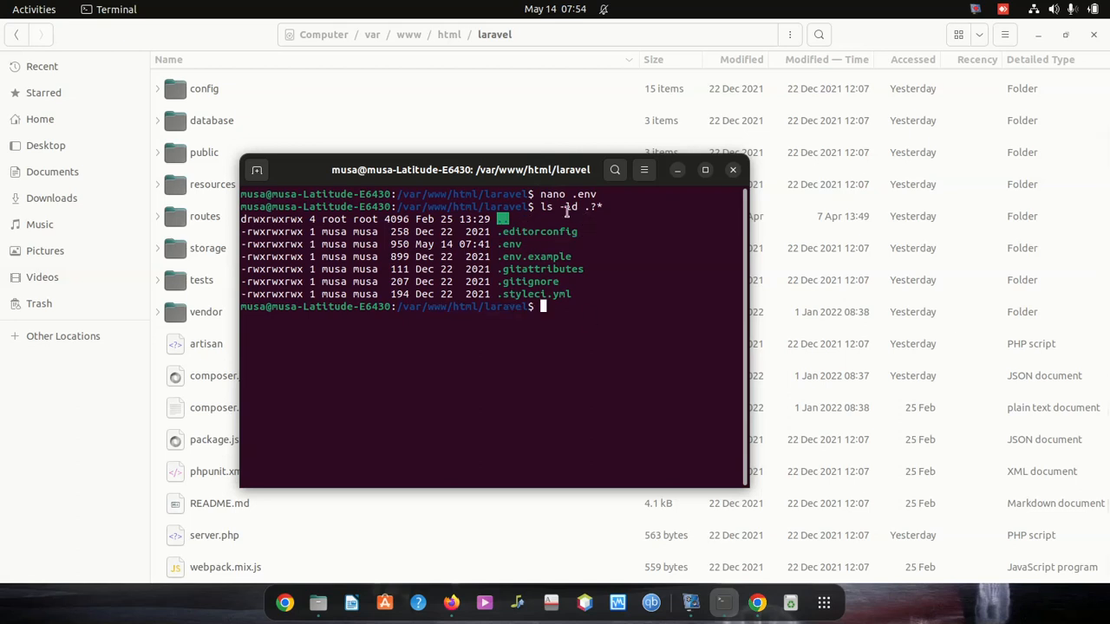
pyautogui.moveTo(922, 229)
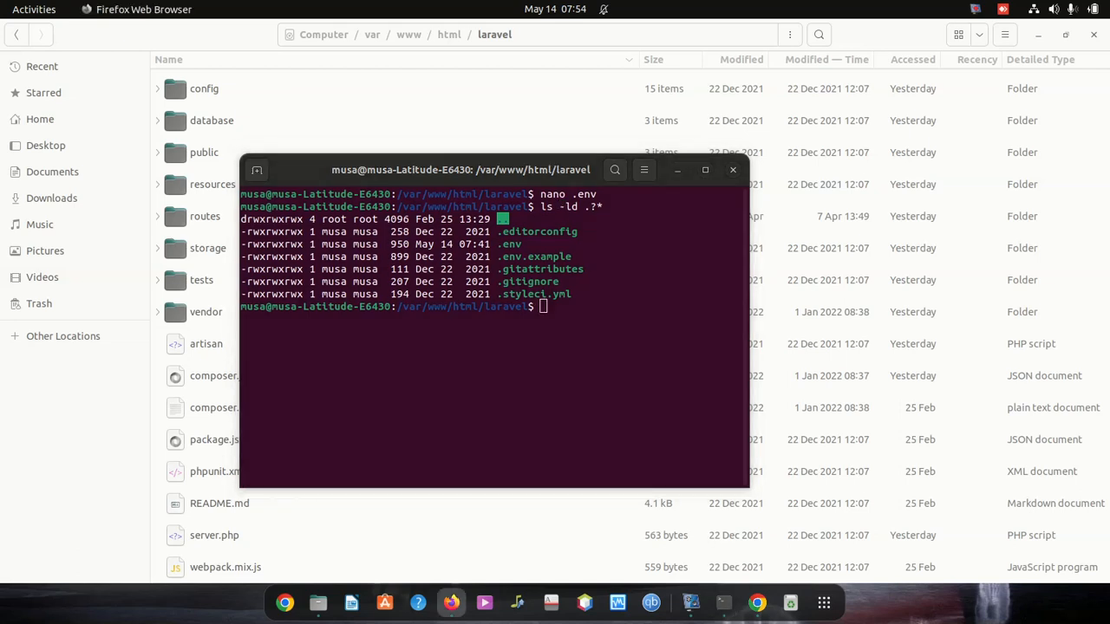
# Paste and run 'ls -d .!(.)' to print dotfile names without . and ..
pyautogui.rightClick(572, 313)
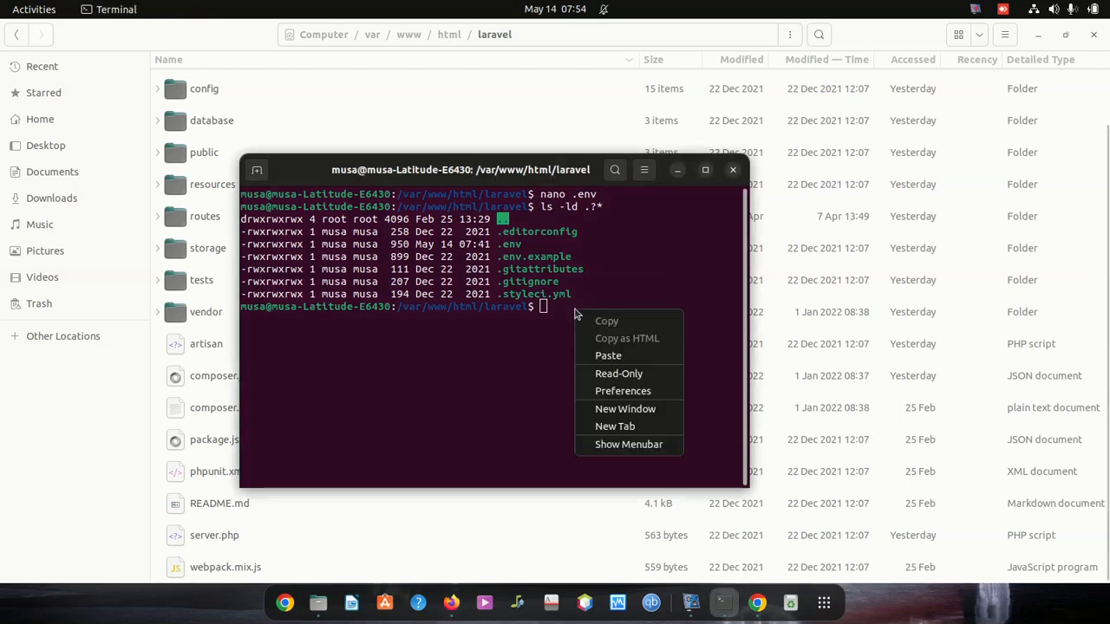
pyautogui.click(606, 356)
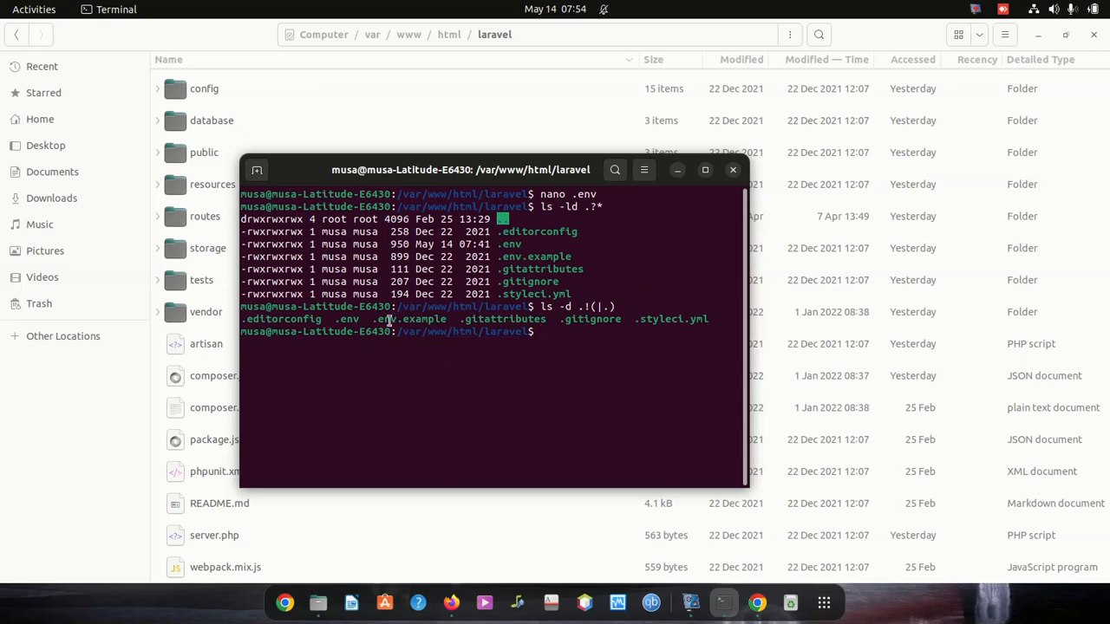
pyautogui.moveTo(305, 320)
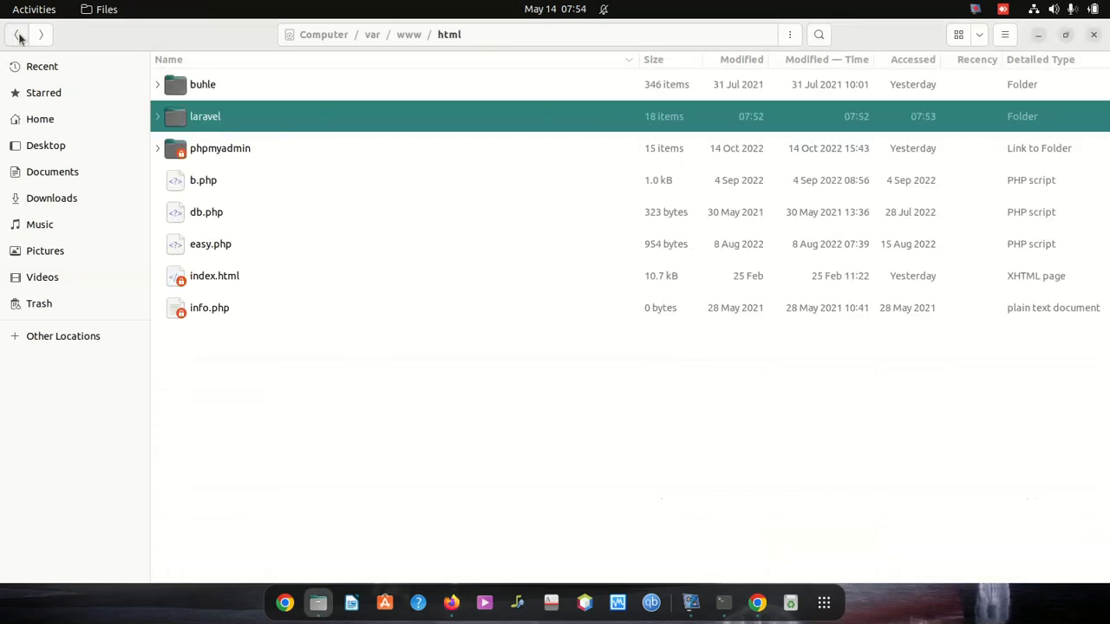
# Open the laravel folder in Files and look over its listing, which shows no dotfiles.
pyautogui.doubleClick(205, 116)
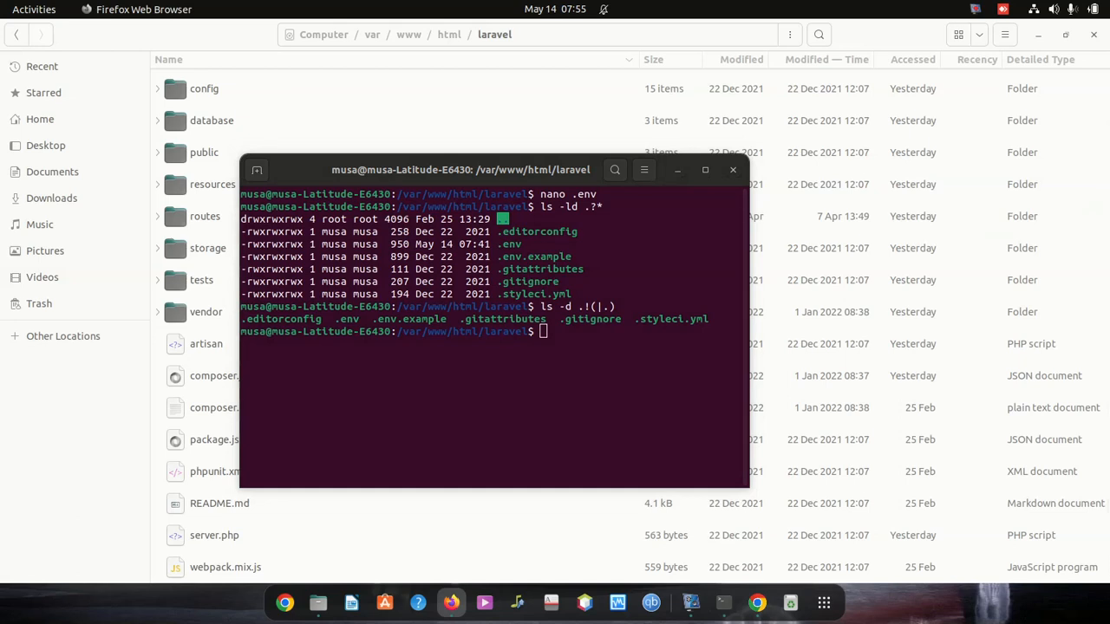
pyautogui.moveTo(735, 378)
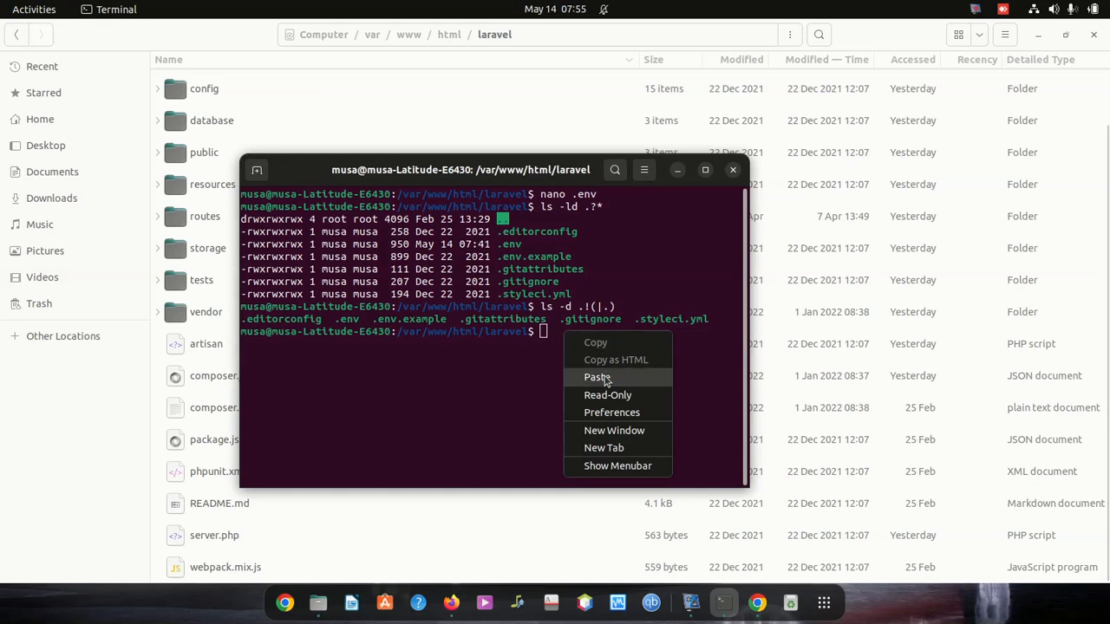
pyautogui.click(597, 378)
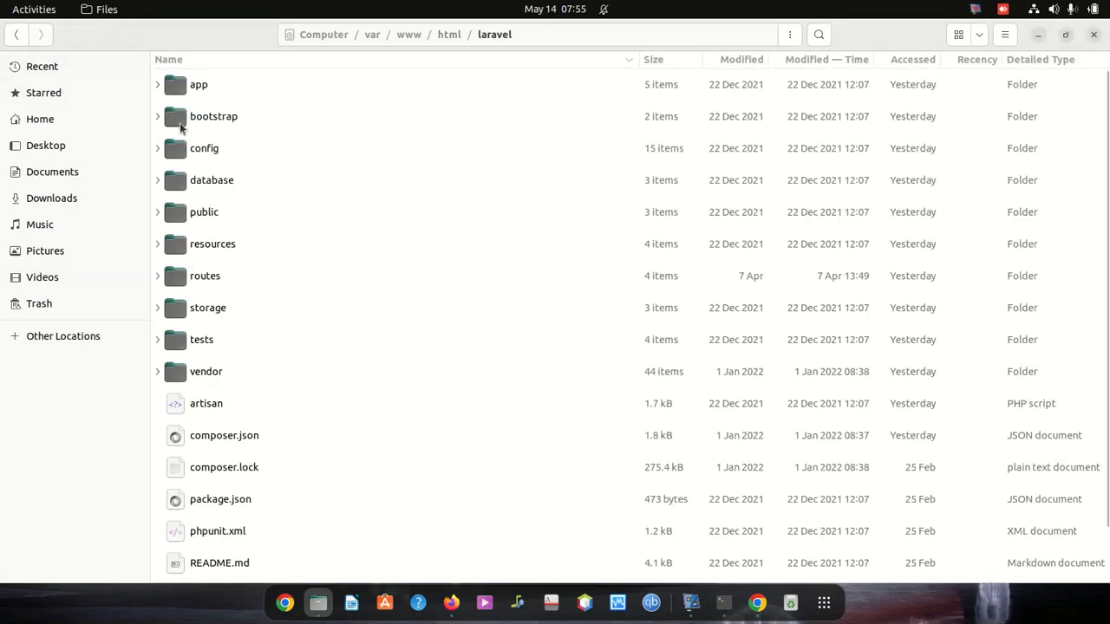
pyautogui.scroll(-3)
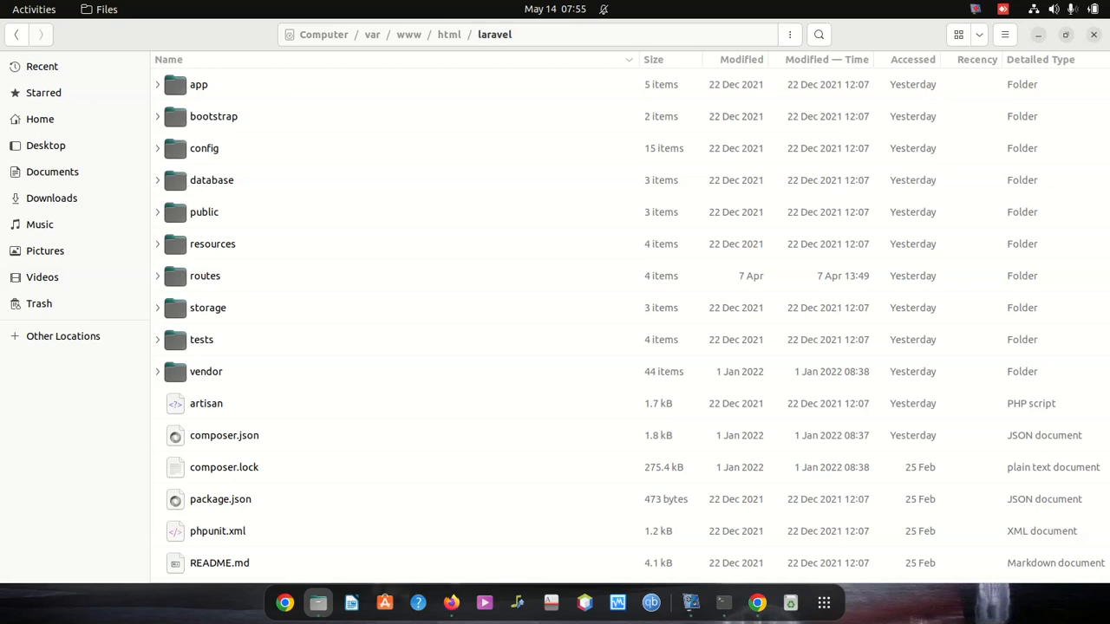
pyautogui.moveTo(898, 366)
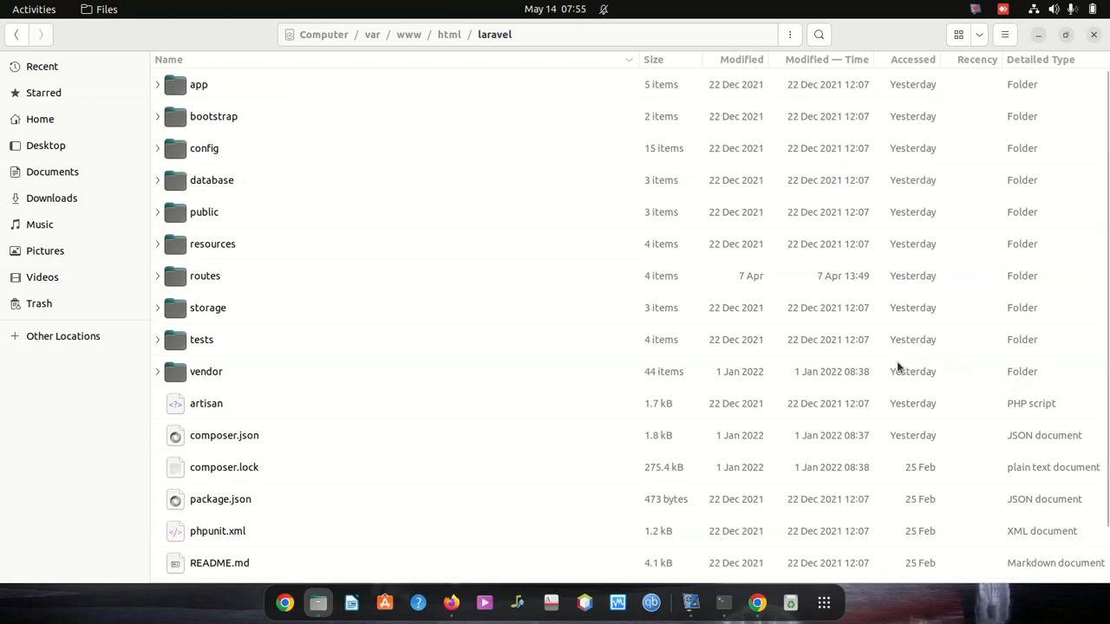
pyautogui.moveTo(860, 356)
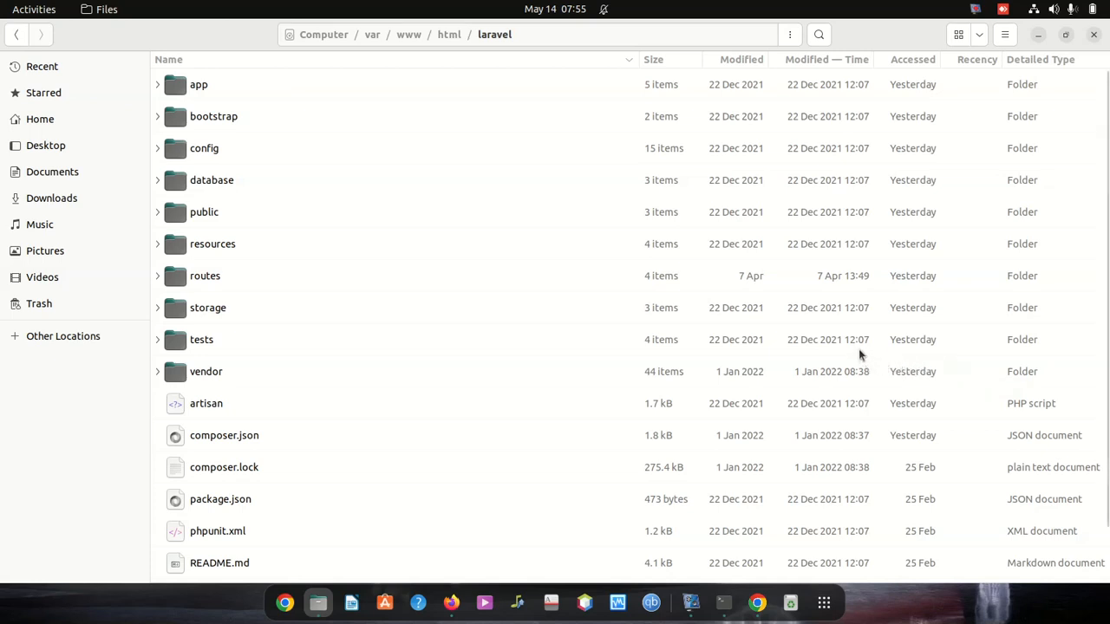
pyautogui.moveTo(720, 569)
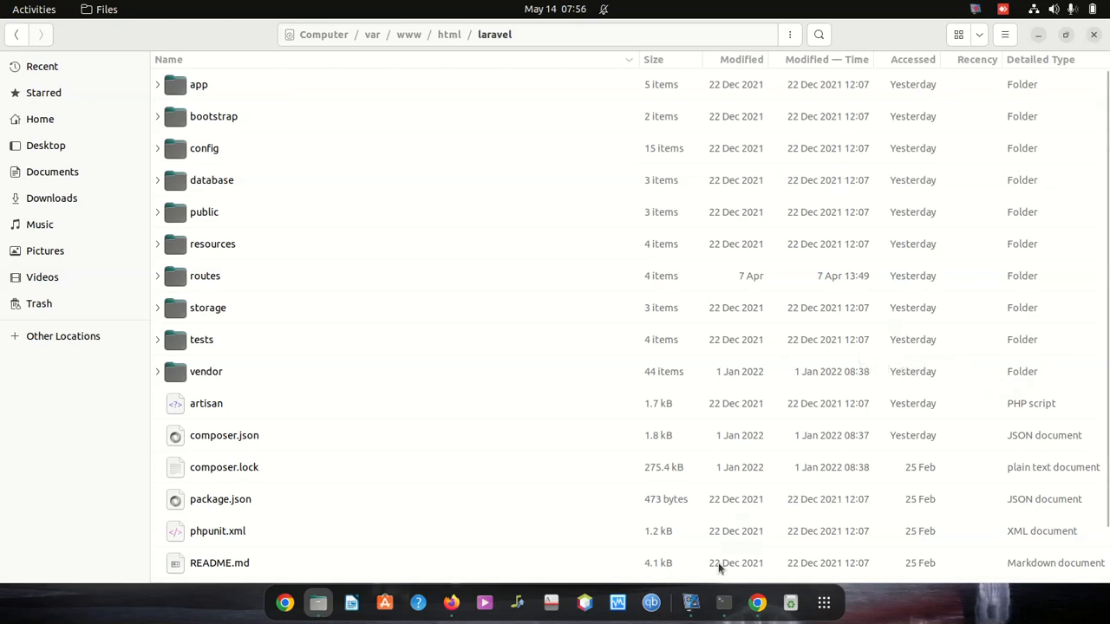
pyautogui.moveTo(749, 520)
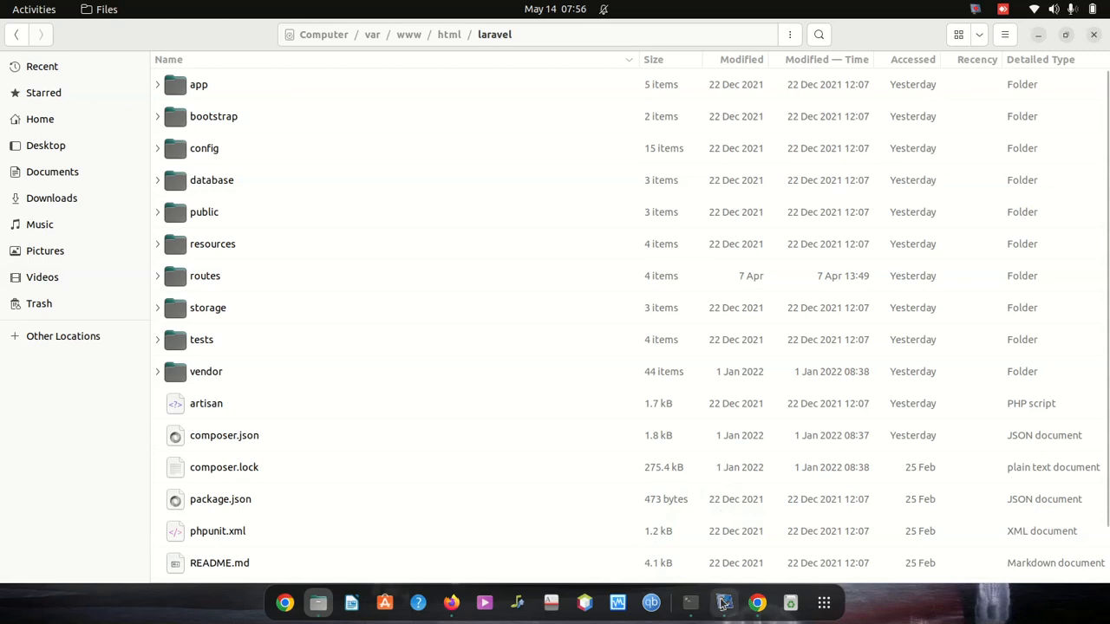
pyautogui.click(725, 603)
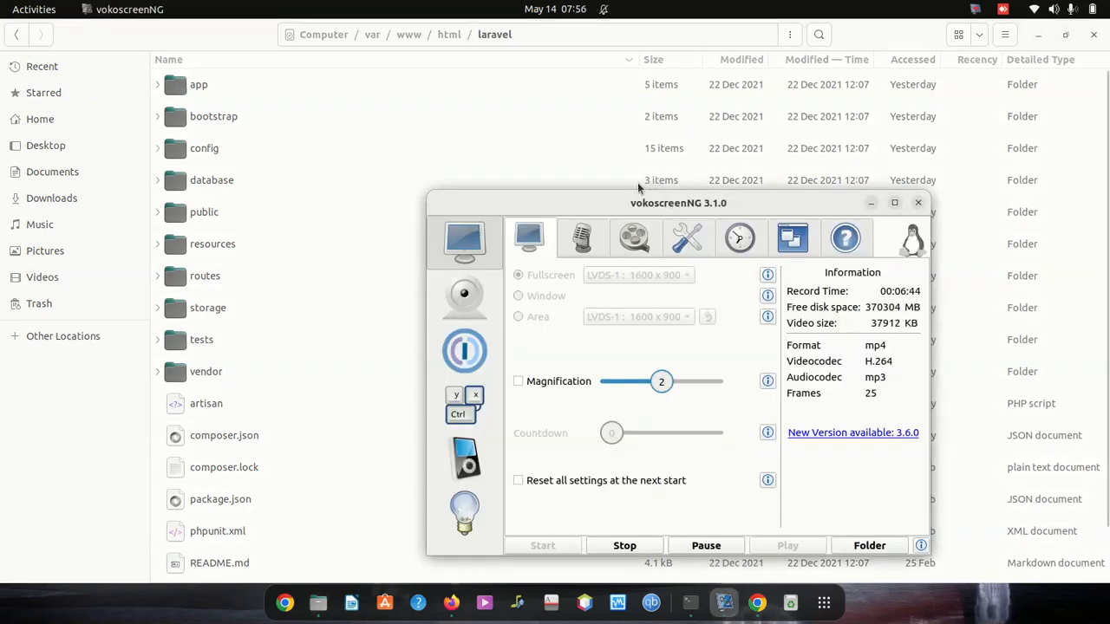
pyautogui.moveTo(678, 201); pyautogui.dragTo(921, 303)
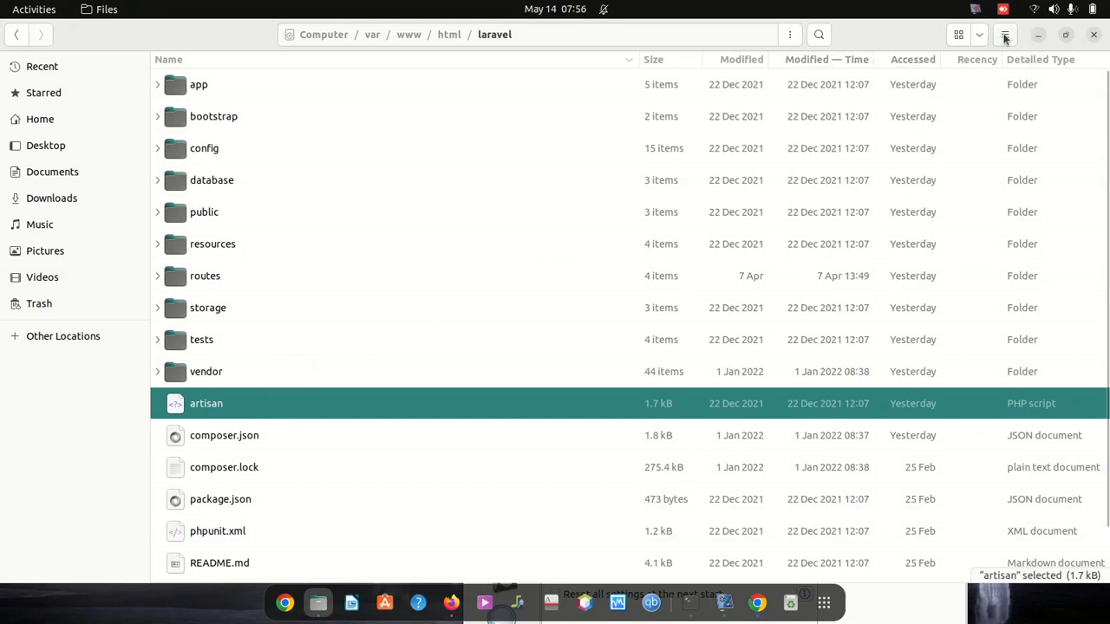
# Enable Show Hidden Files from the hamburger menu and reopen laravel to refresh.
pyautogui.click(1002, 35)
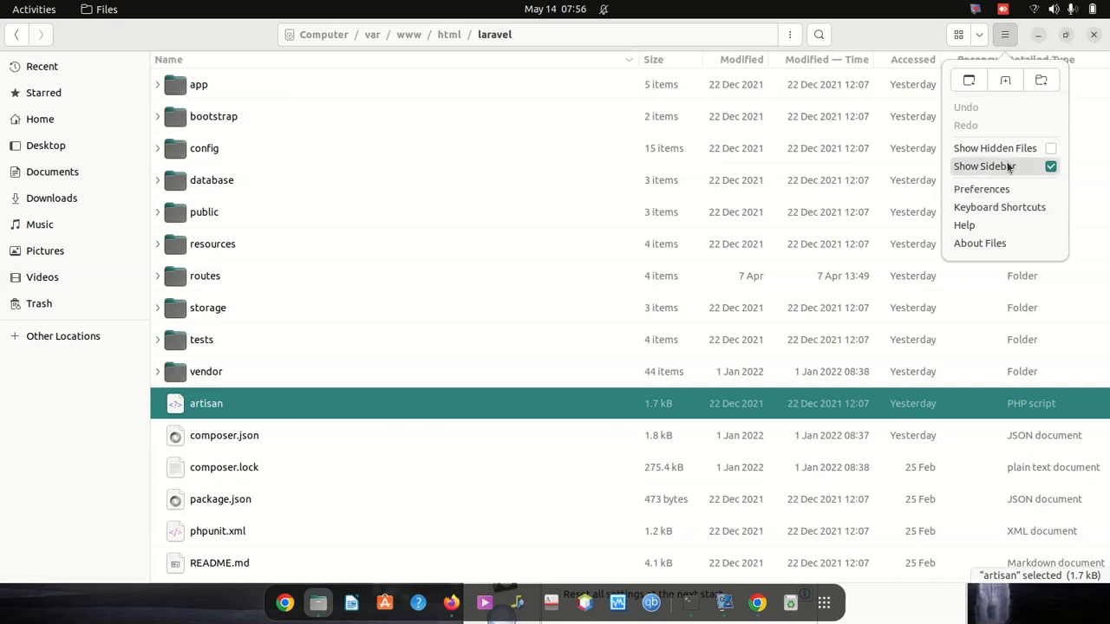
pyautogui.moveTo(1054, 147)
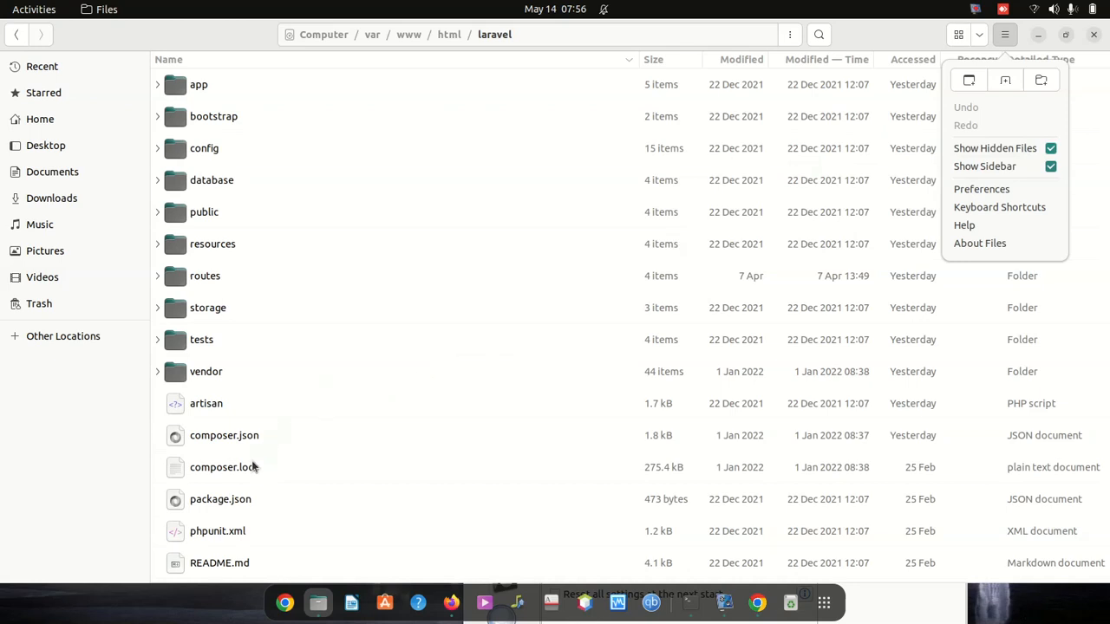
pyautogui.moveTo(264, 468)
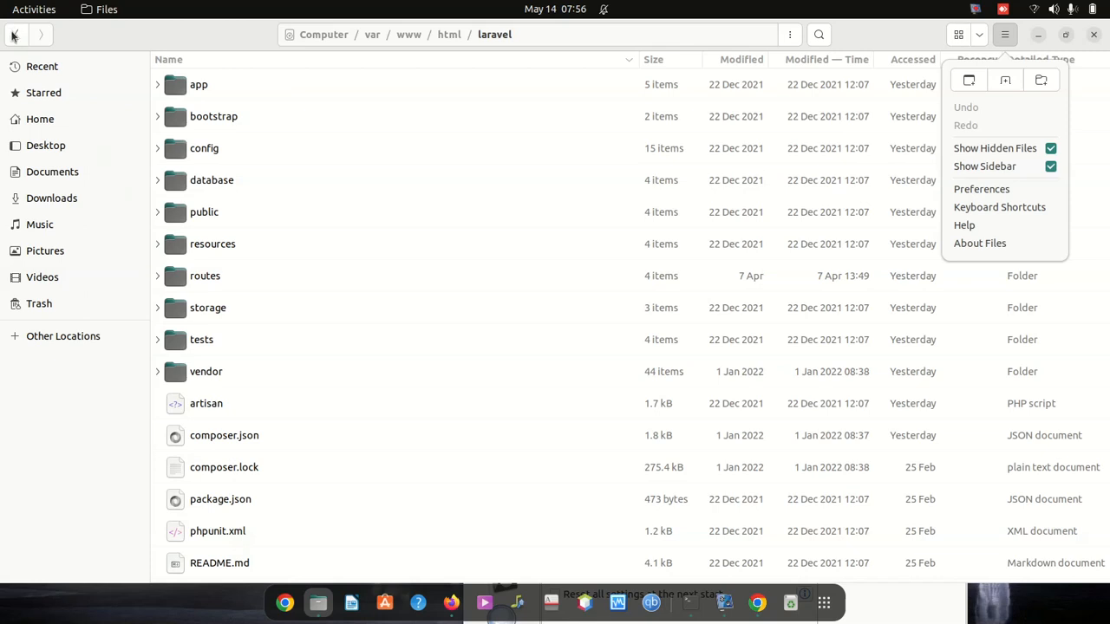
pyautogui.click(17, 34)
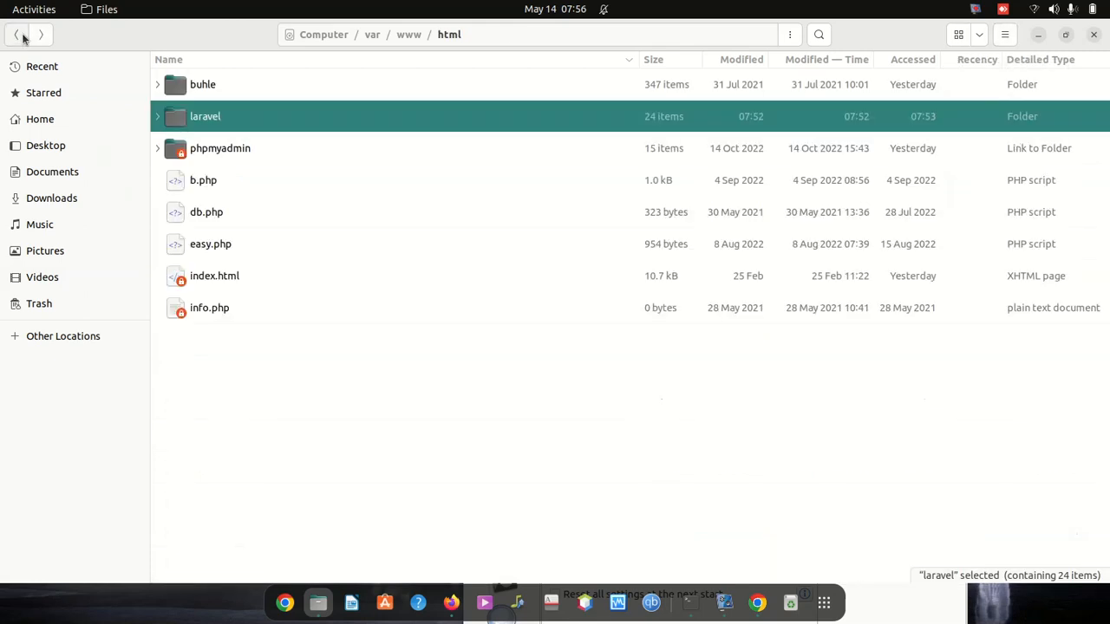
pyautogui.doubleClick(205, 116)
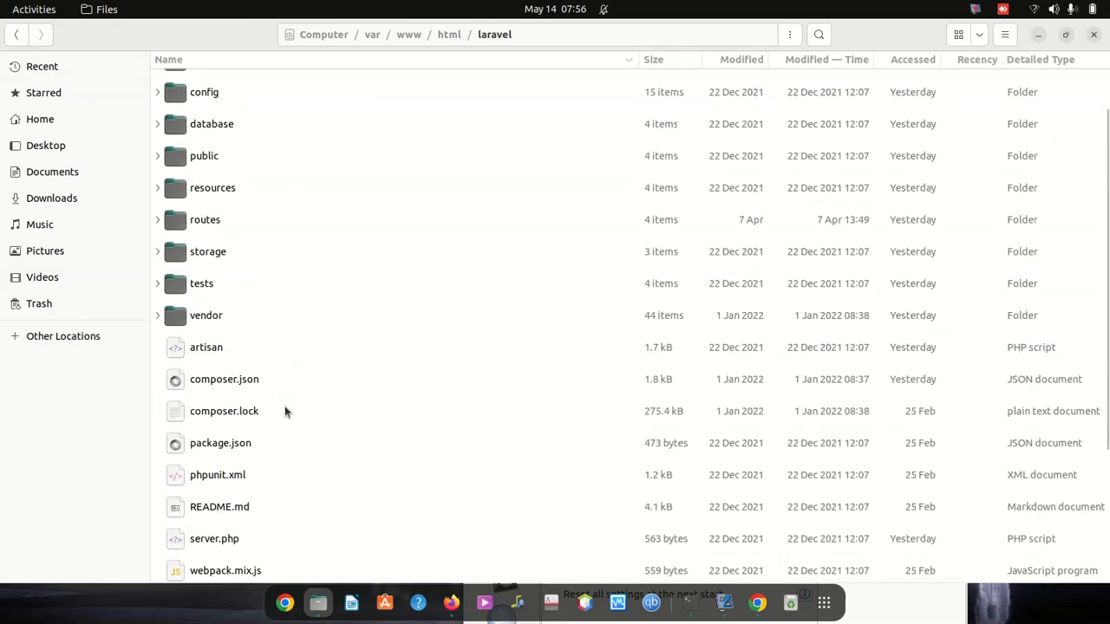
# Scroll the laravel listing down to the .env, .env.example and .gitignore dotfiles.
pyautogui.scroll(-3)
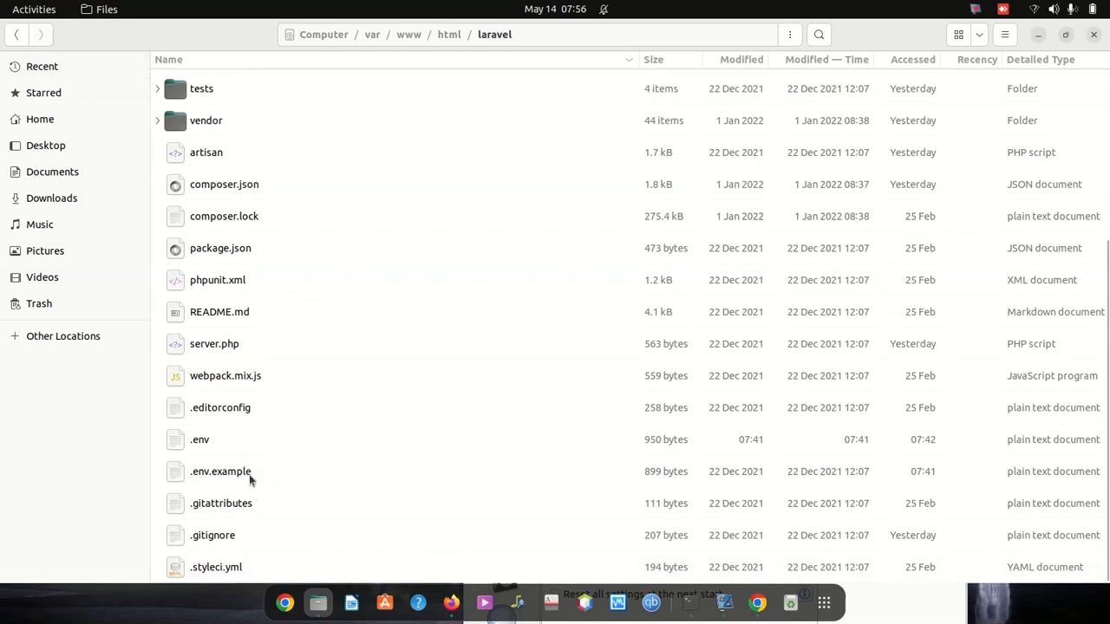
pyautogui.moveTo(268, 343)
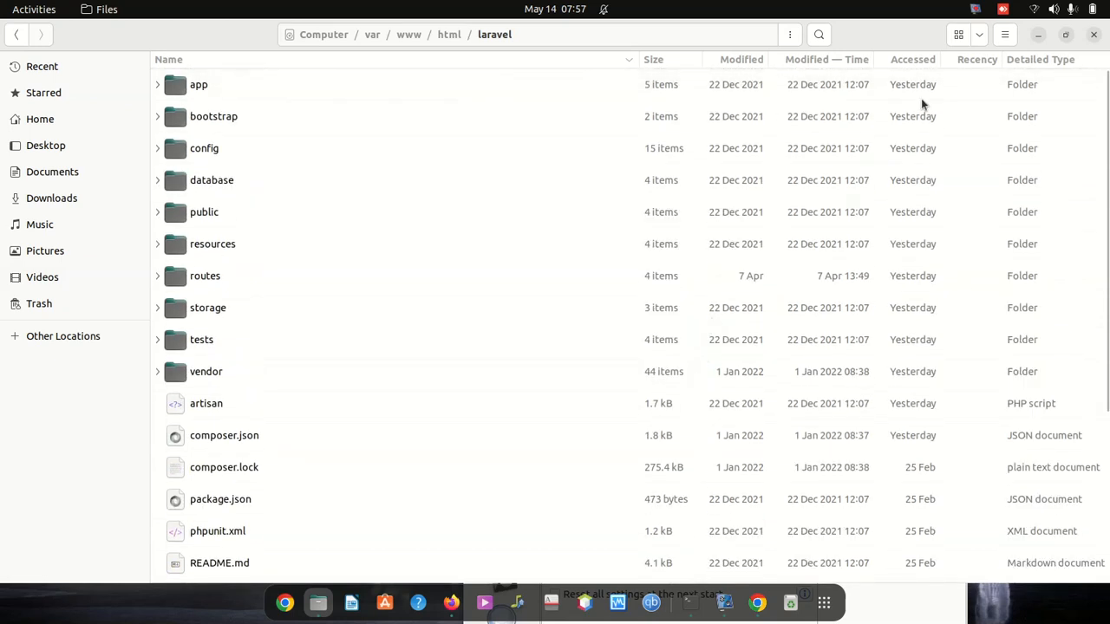
pyautogui.click(1002, 35)
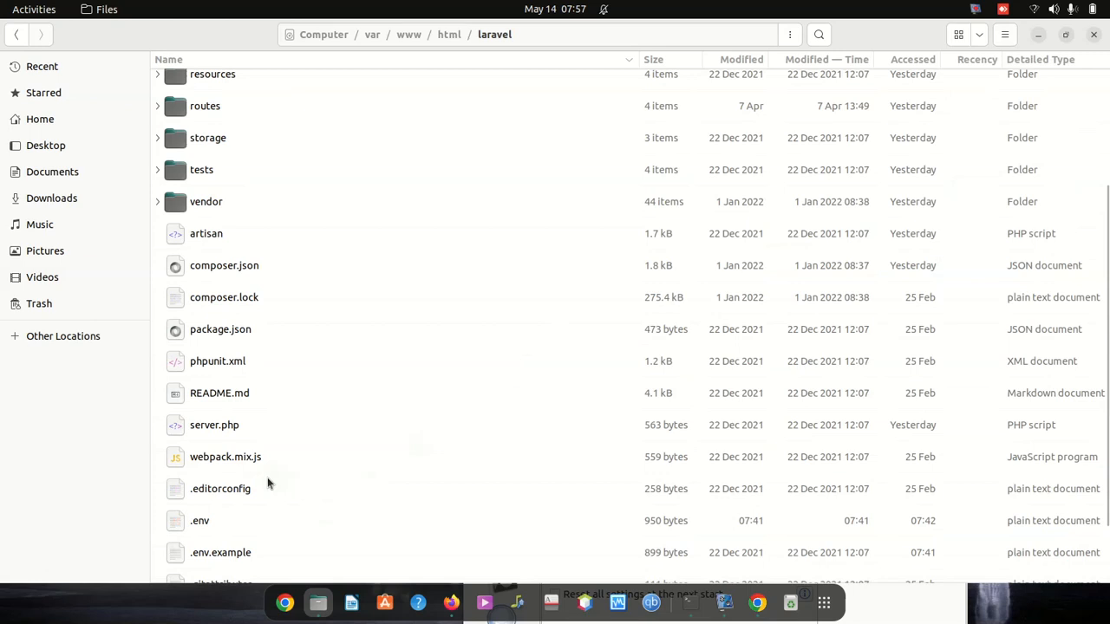
pyautogui.scroll(-3)
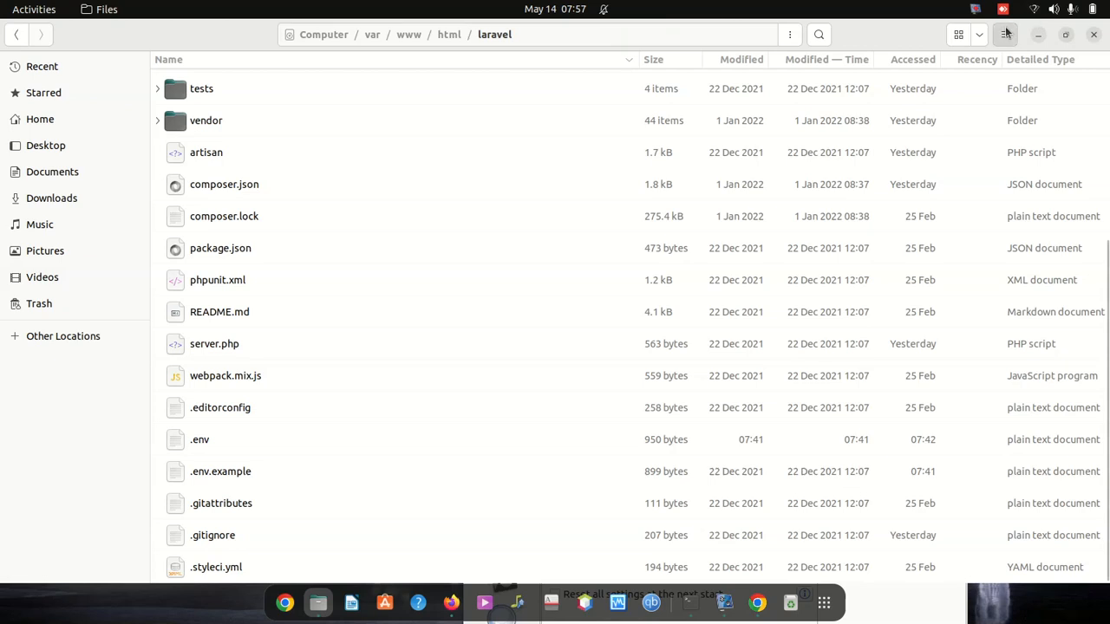
# Confirm Show Hidden Files in the menu and raise the vokoscreenNG recorder window.
pyautogui.click(1005, 35)
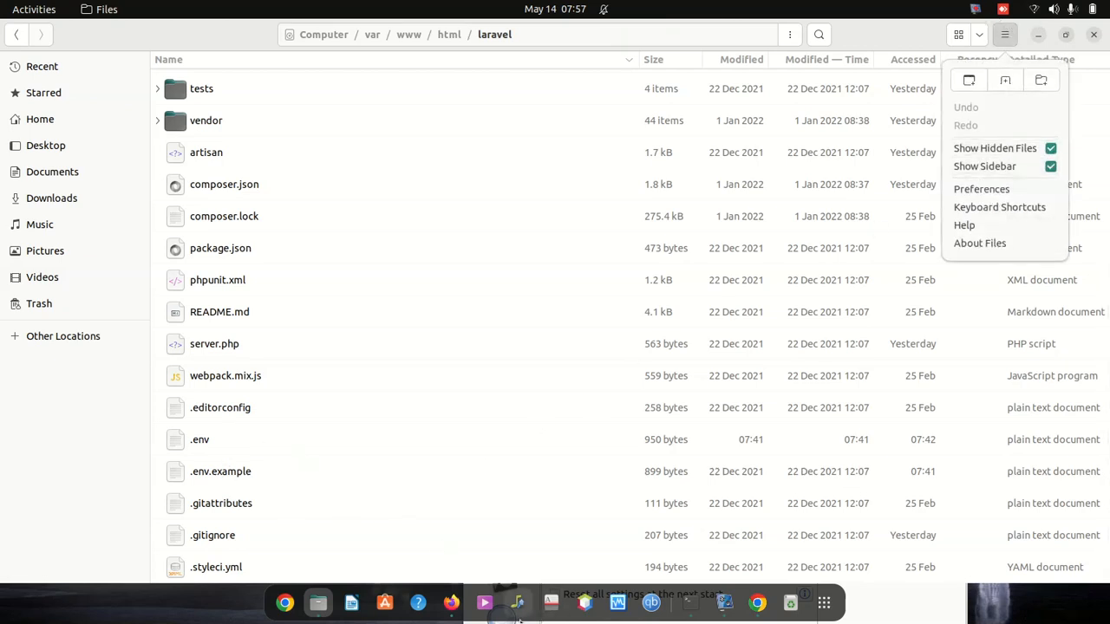
pyautogui.click(724, 601)
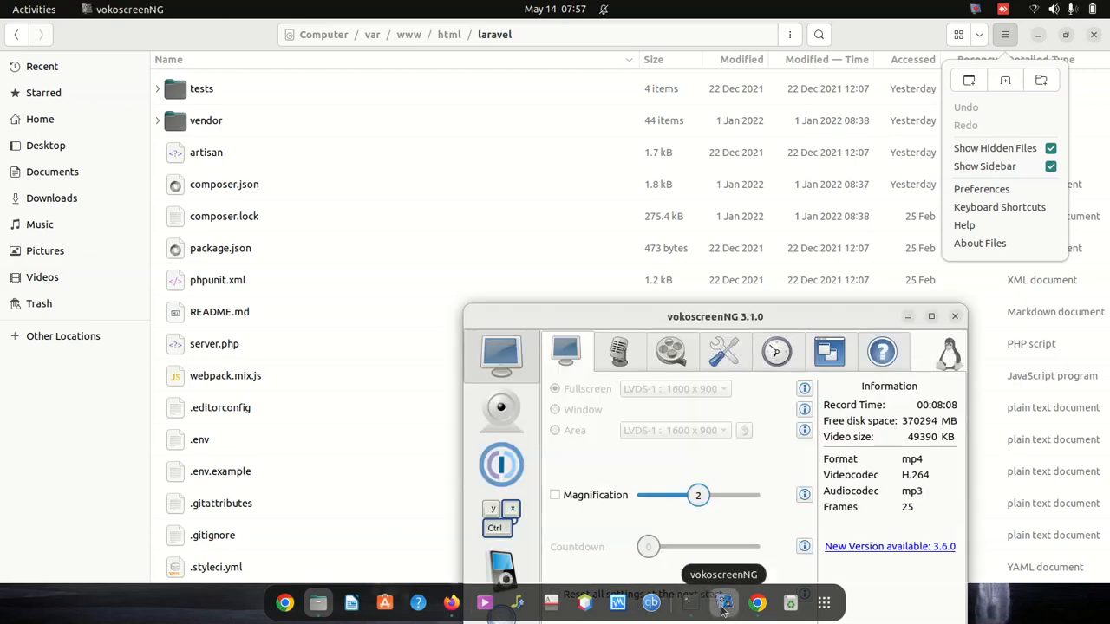
pyautogui.moveTo(731, 541)
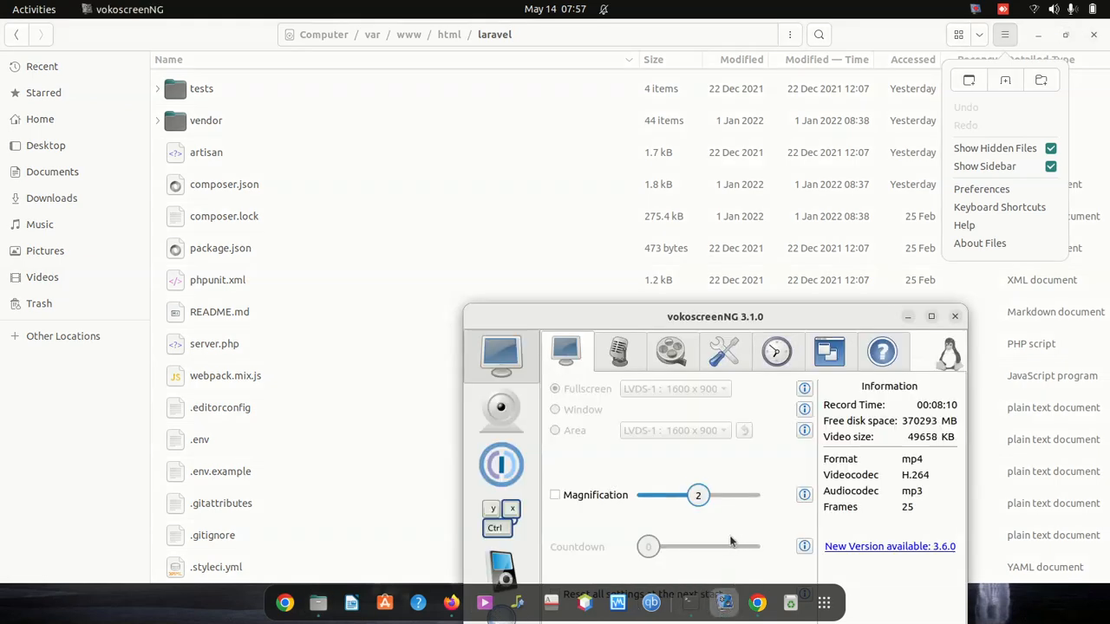